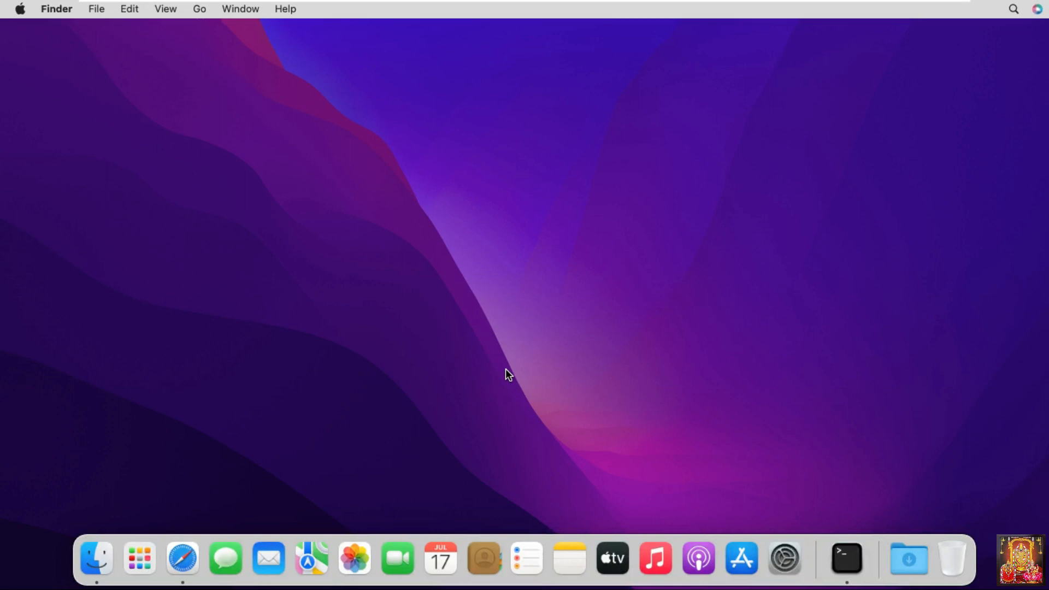
# Step: Launch Safari from the Dock and go to google.com
pyautogui.click(183, 559)
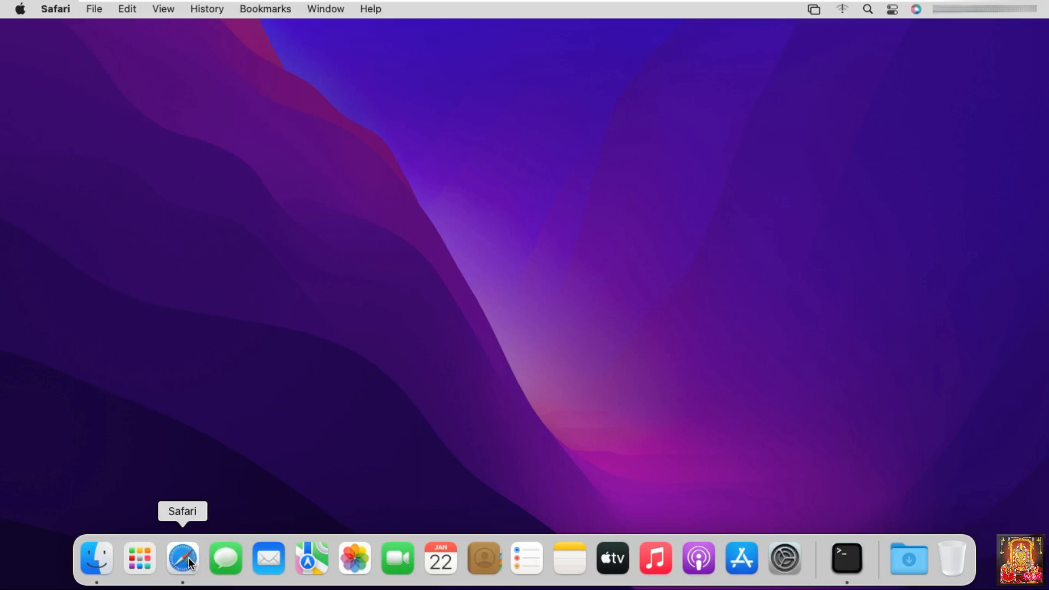
pyautogui.click(182, 559)
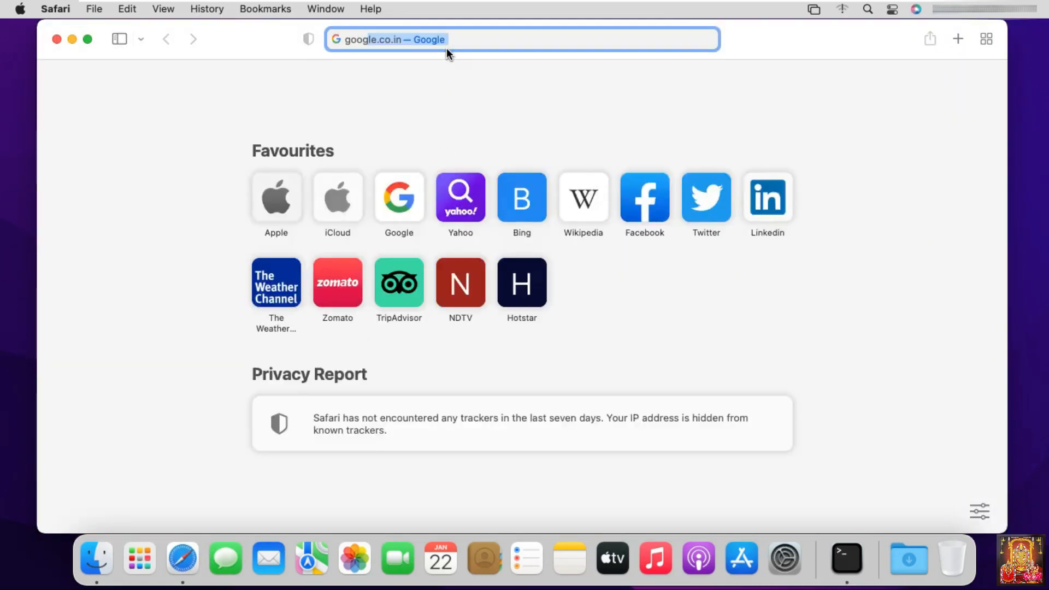
pyautogui.write('google.com')
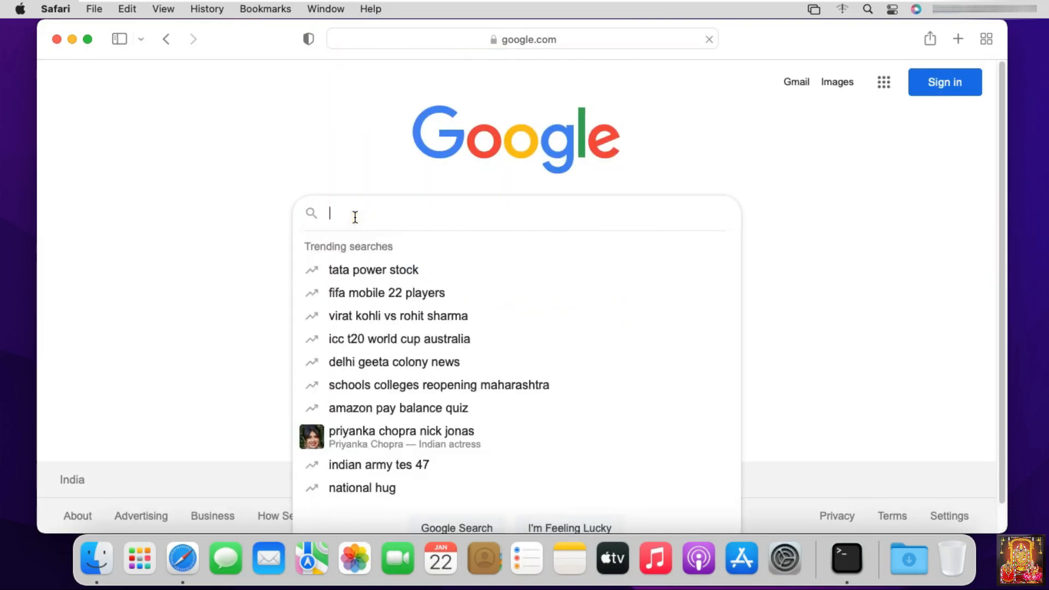
# Step: Enter the Google search "download open office", correcting a typo along the way
pyautogui.write('donl')
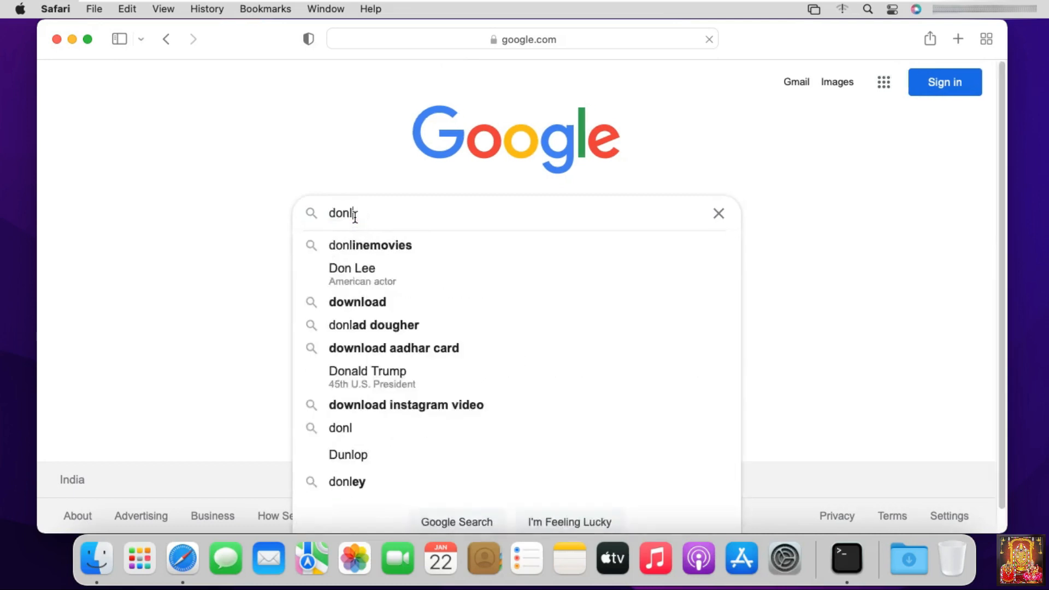
pyautogui.press('Backspace')
pyautogui.write('wnload open')
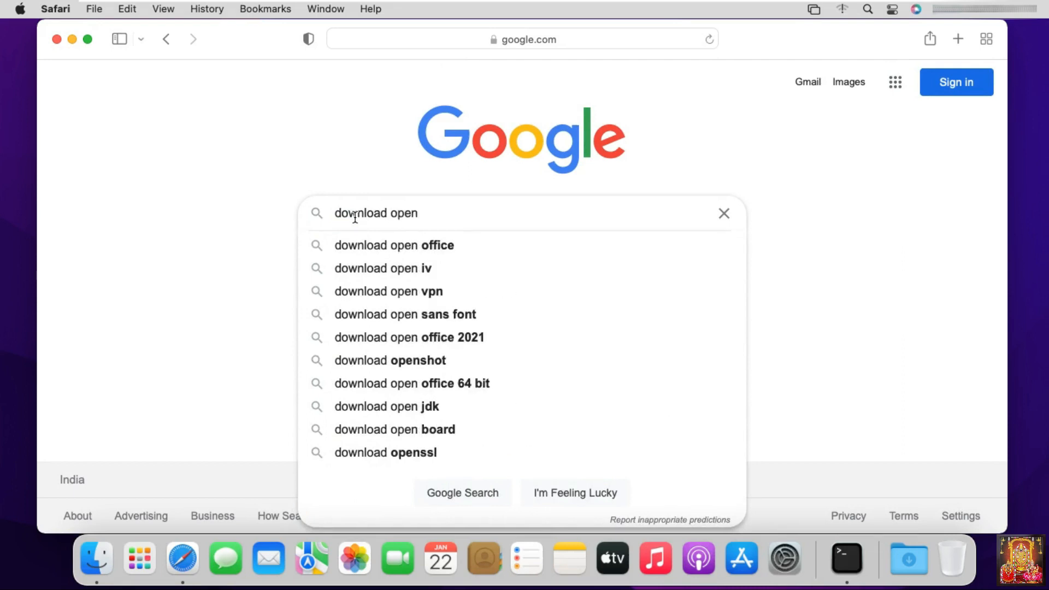
pyautogui.write('office')
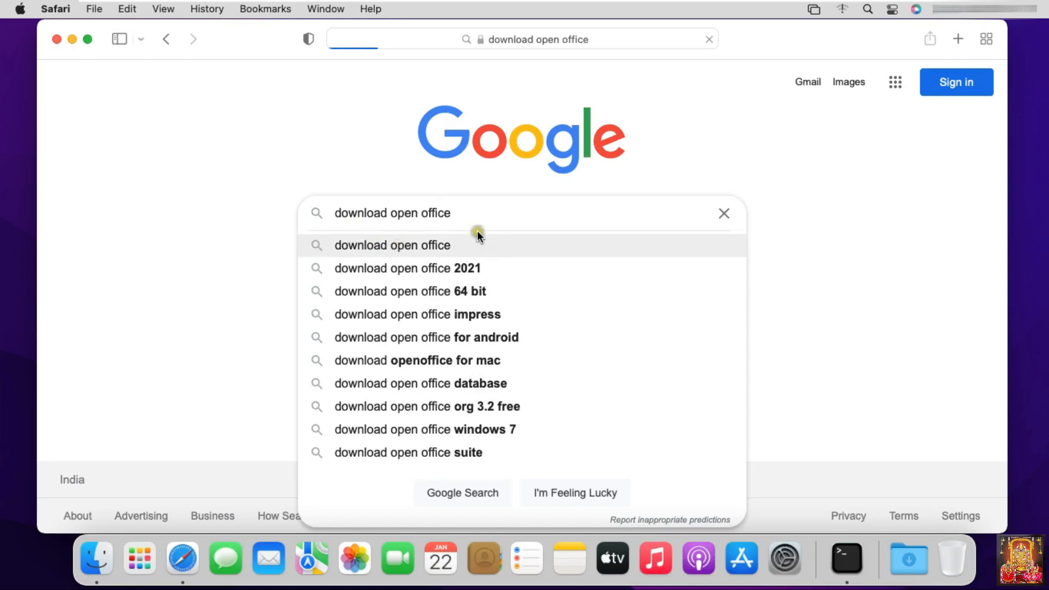
# Step: Run the search, reach openoffice.org's download page and choose version 4.1.11
pyautogui.click(391, 245)
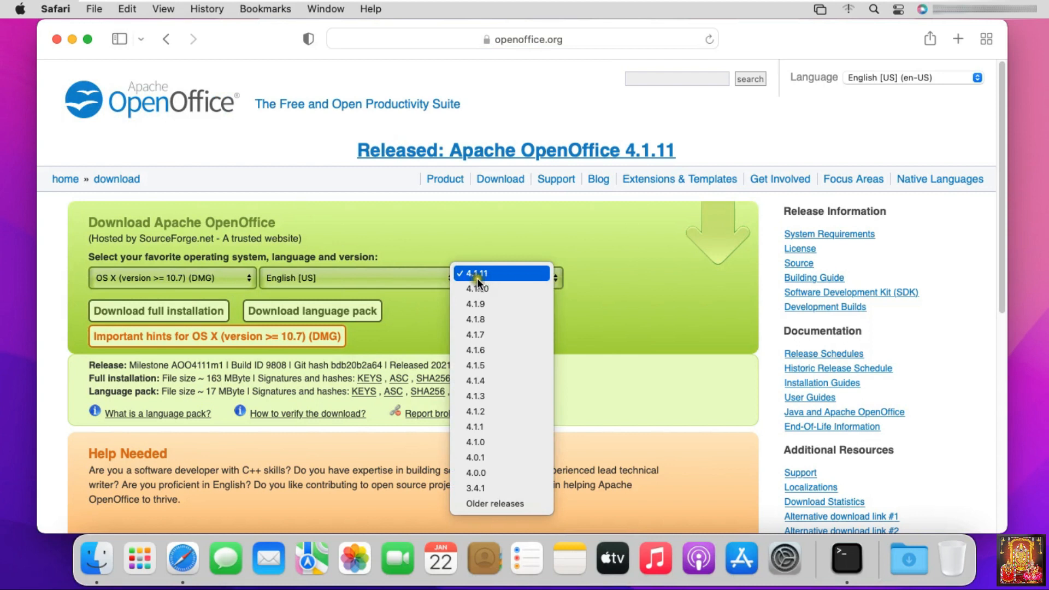
pyautogui.moveTo(491, 284)
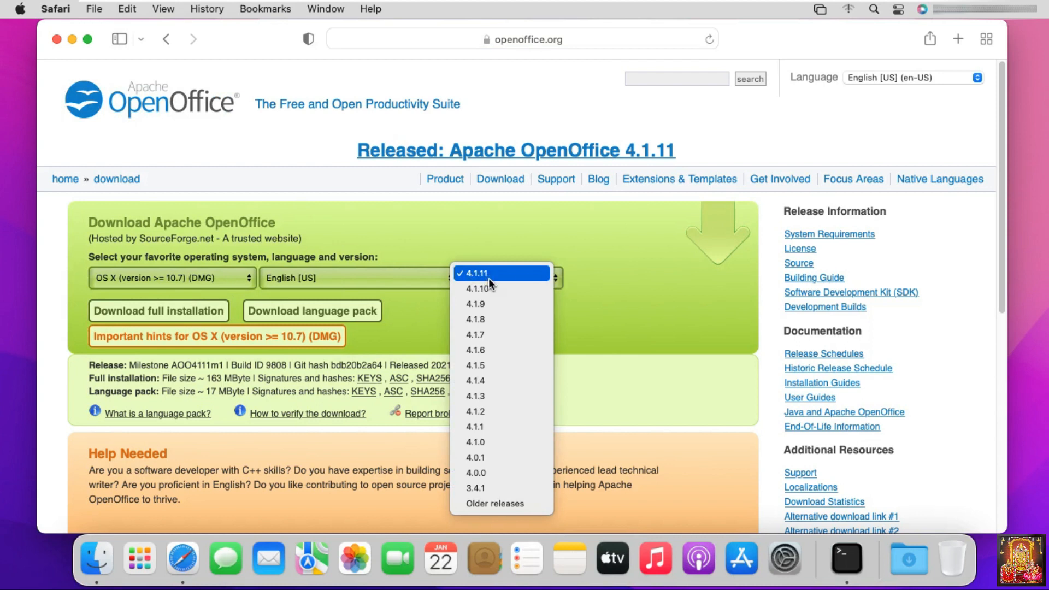
pyautogui.click(490, 273)
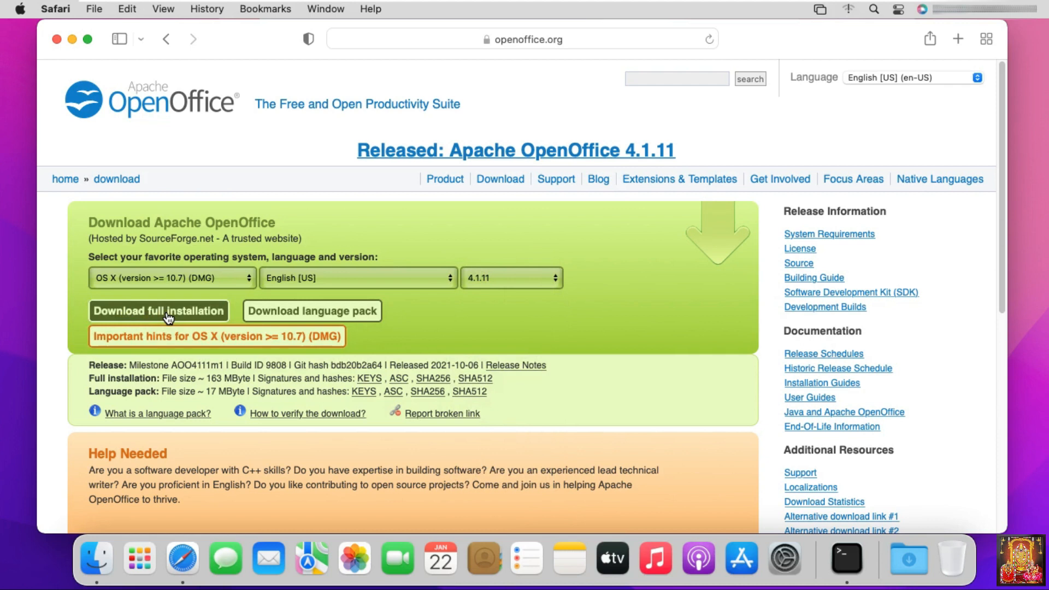
# Step: Start the full 4.1.11 DMG download, allow sourceforge.net downloads and check the Downloads list
pyautogui.click(159, 310)
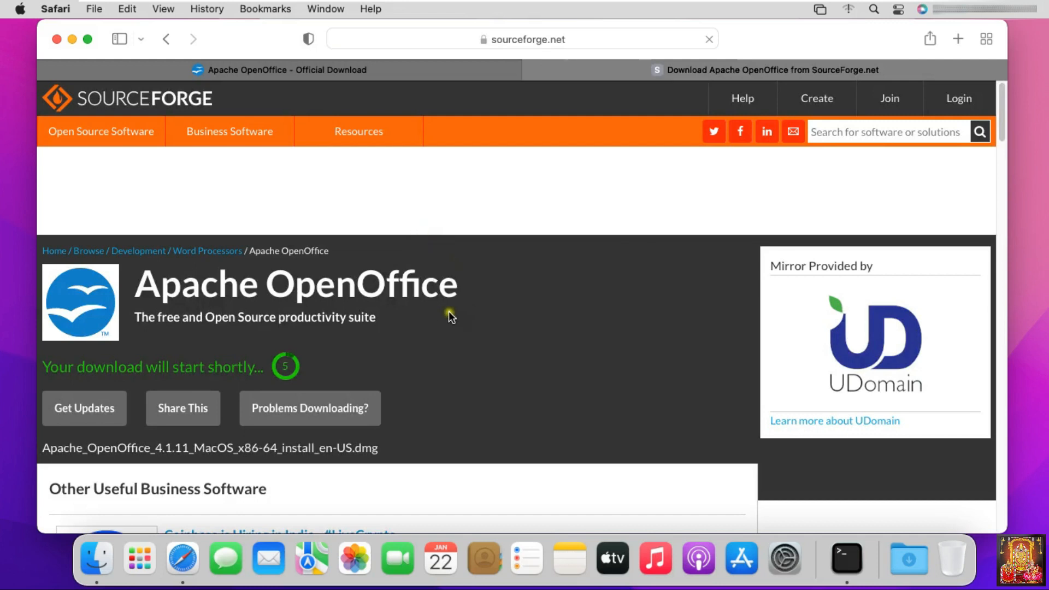
pyautogui.moveTo(171, 380)
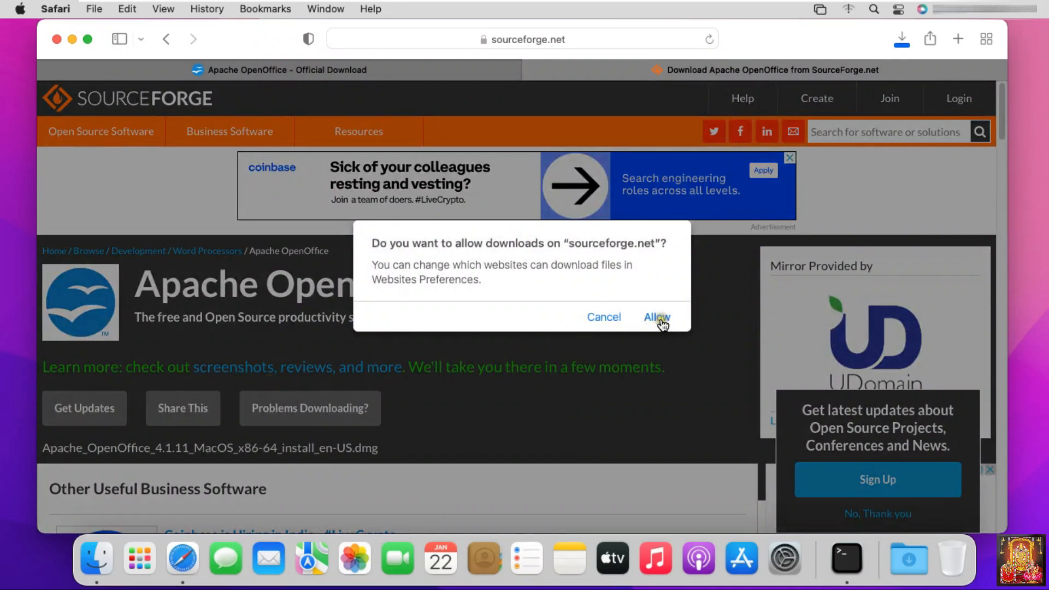
pyautogui.click(656, 317)
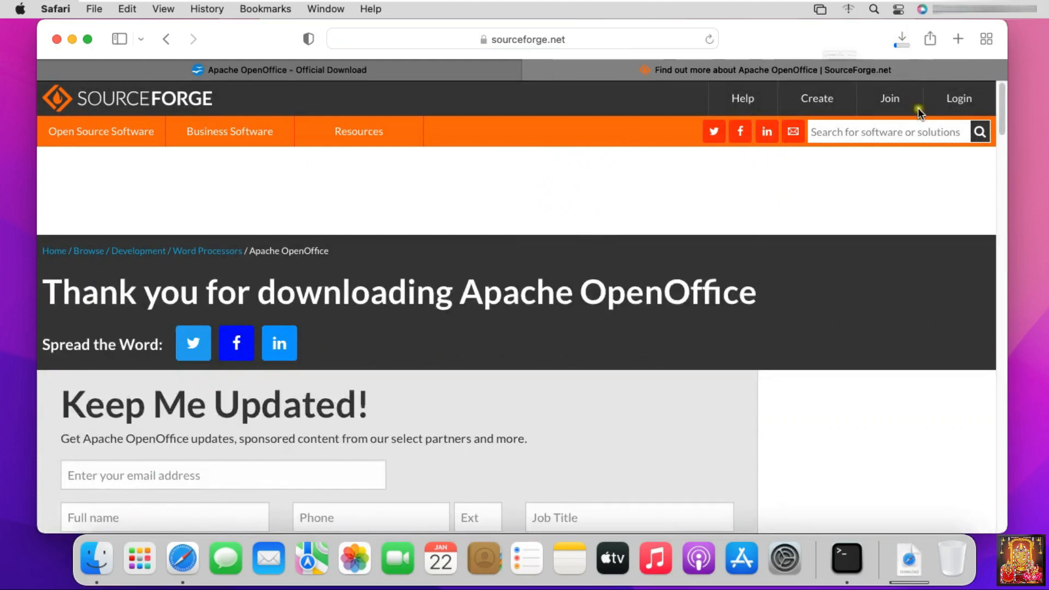
pyautogui.click(900, 37)
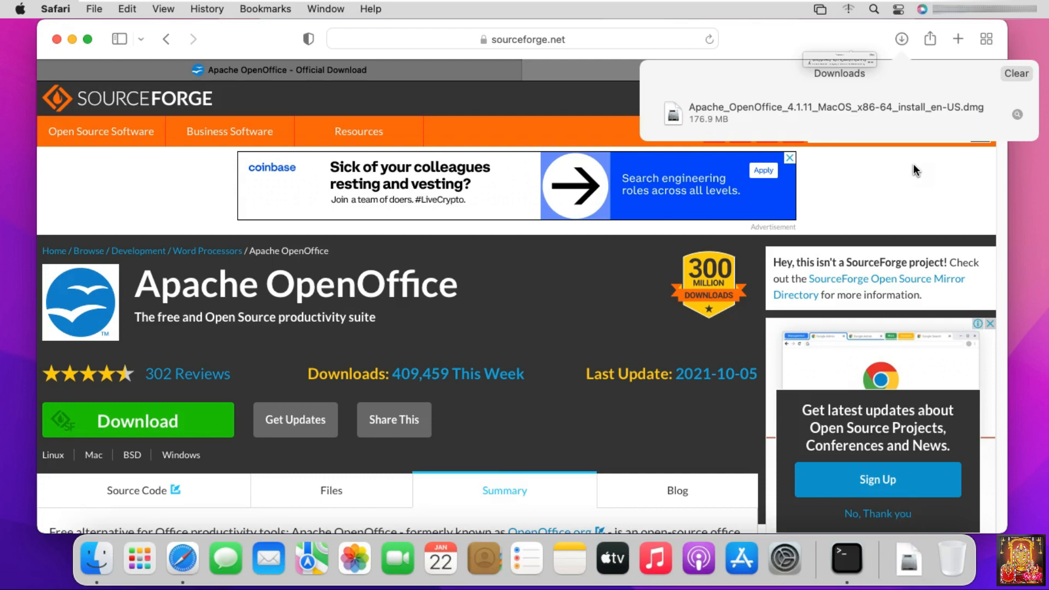
pyautogui.moveTo(875, 120)
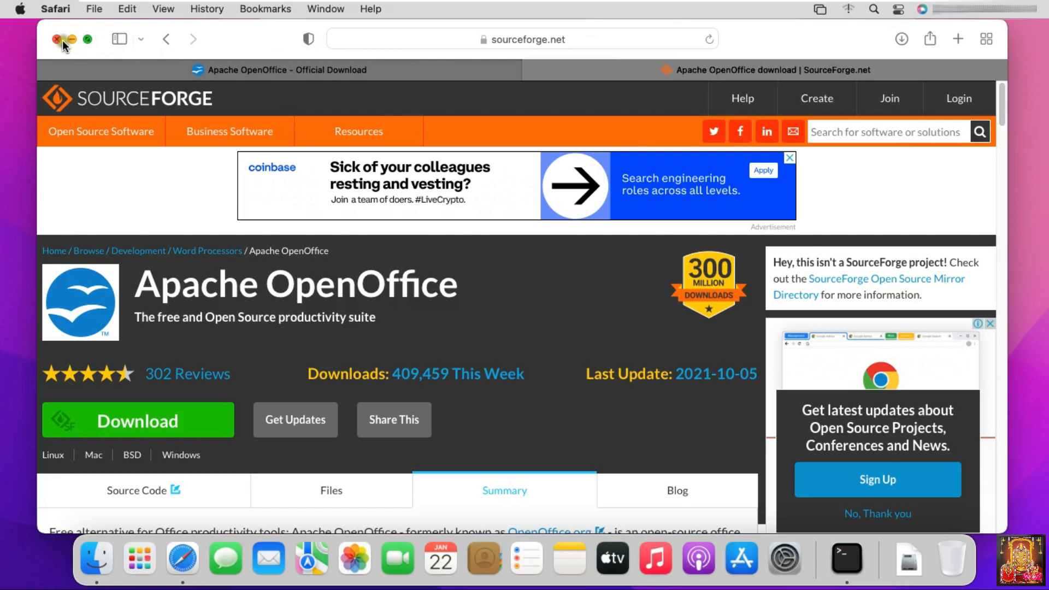
# Step: Close Safari and show the OpenOffice 4.1.11 disk image in Finder's Downloads folder
pyautogui.click(54, 39)
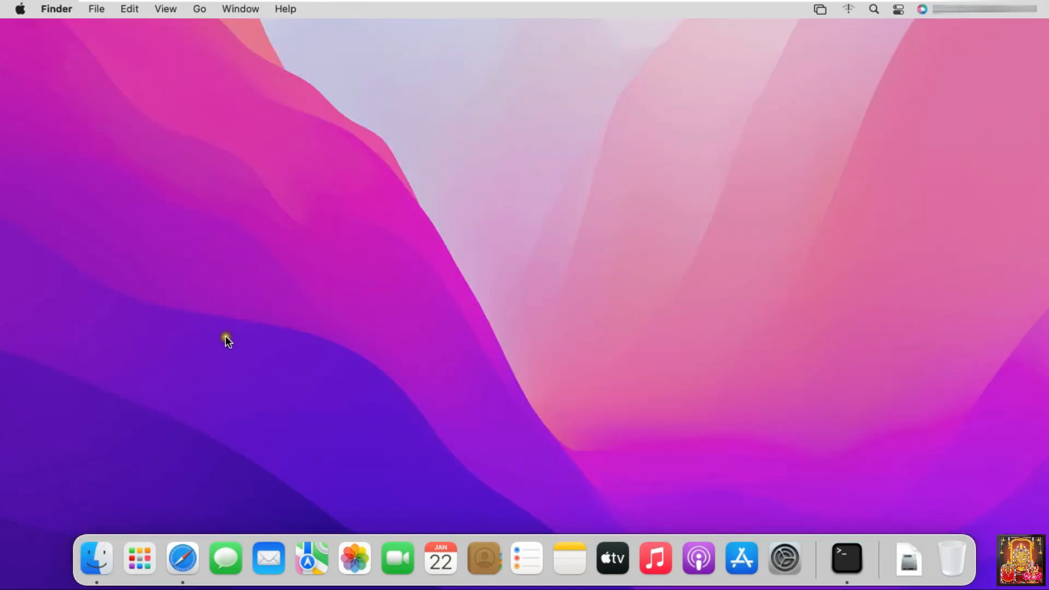
pyautogui.click(94, 561)
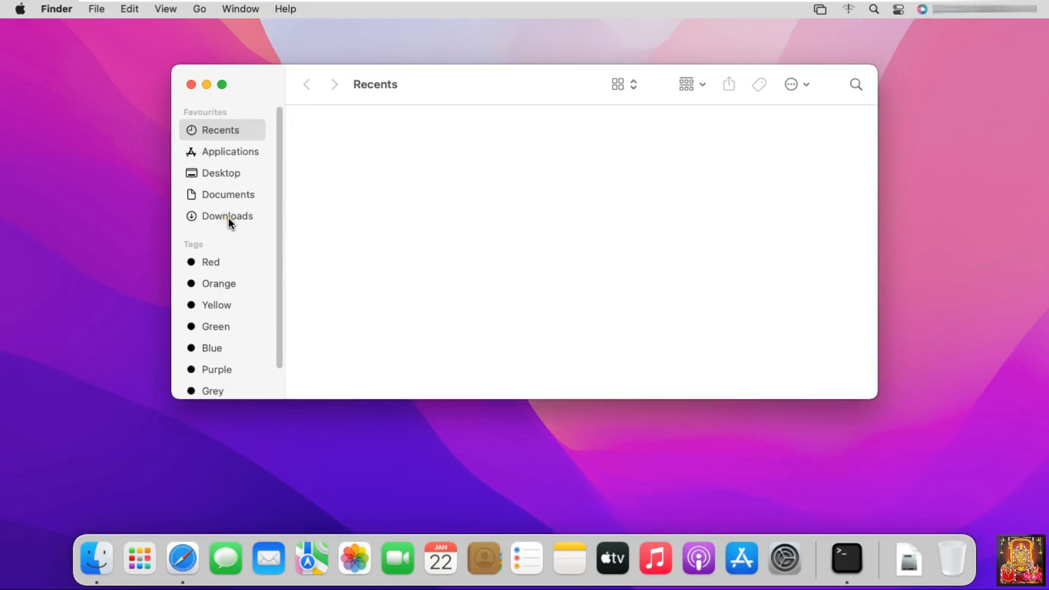
pyautogui.click(228, 216)
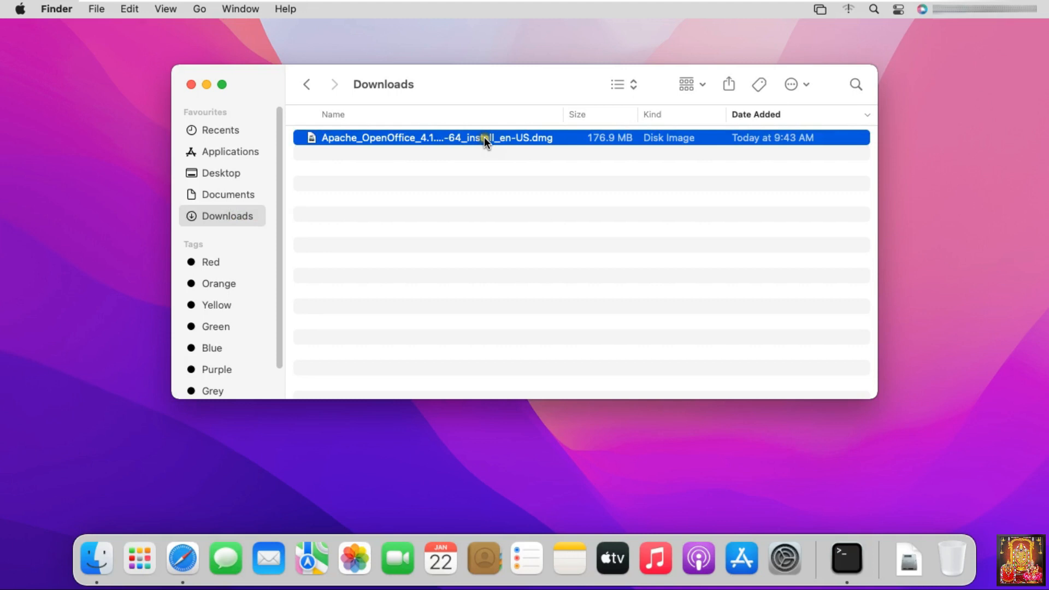
pyautogui.rightClick(485, 141)
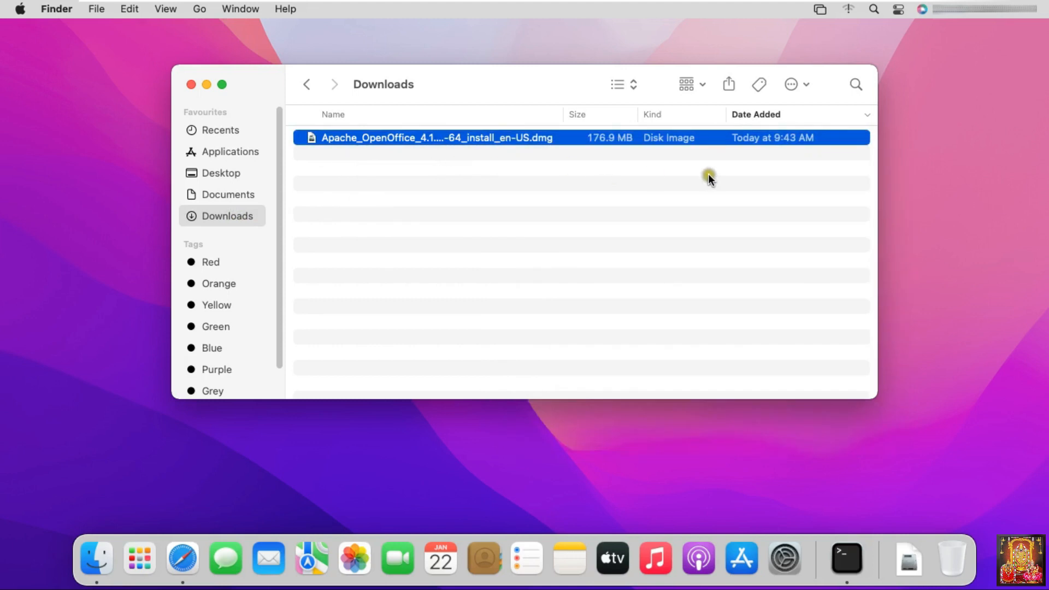
pyautogui.moveTo(710, 179)
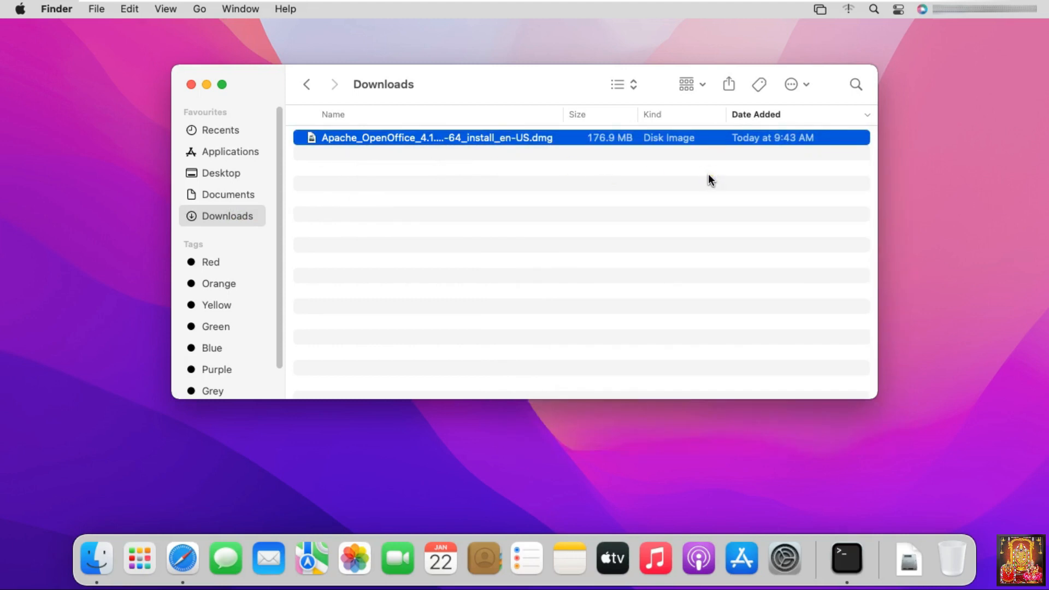
# Step: Mount the OpenOffice disk image, copy the app to Applications and close the image window
pyautogui.doubleClick(434, 137)
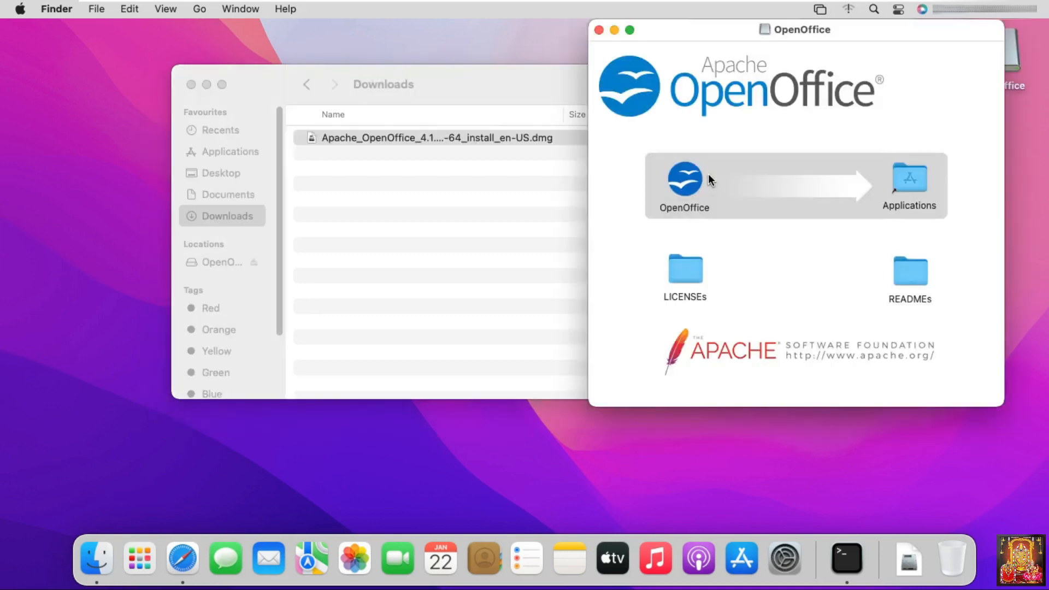
pyautogui.moveTo(887, 179)
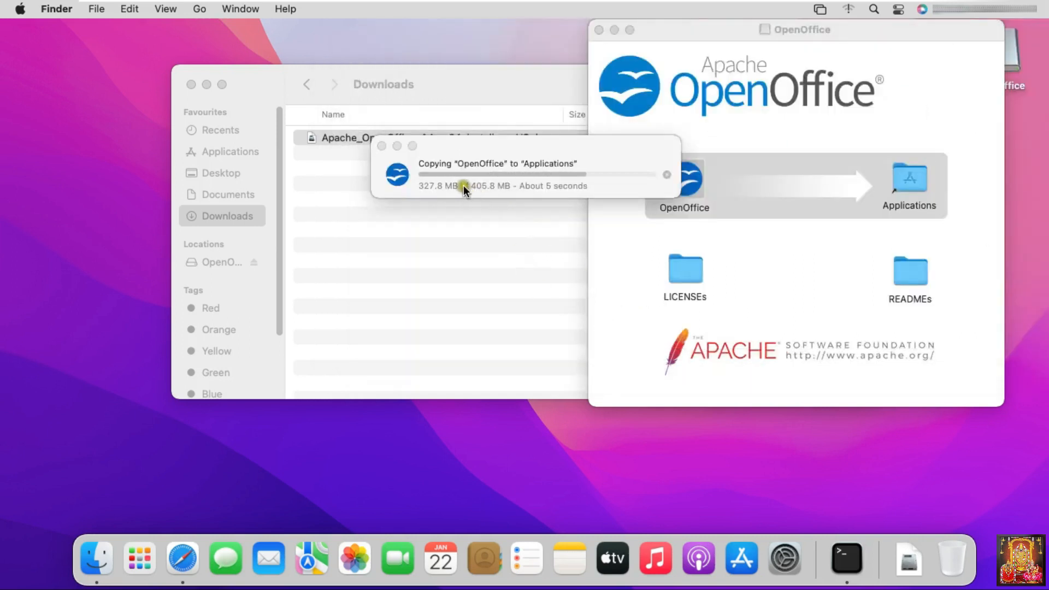
pyautogui.moveTo(539, 191)
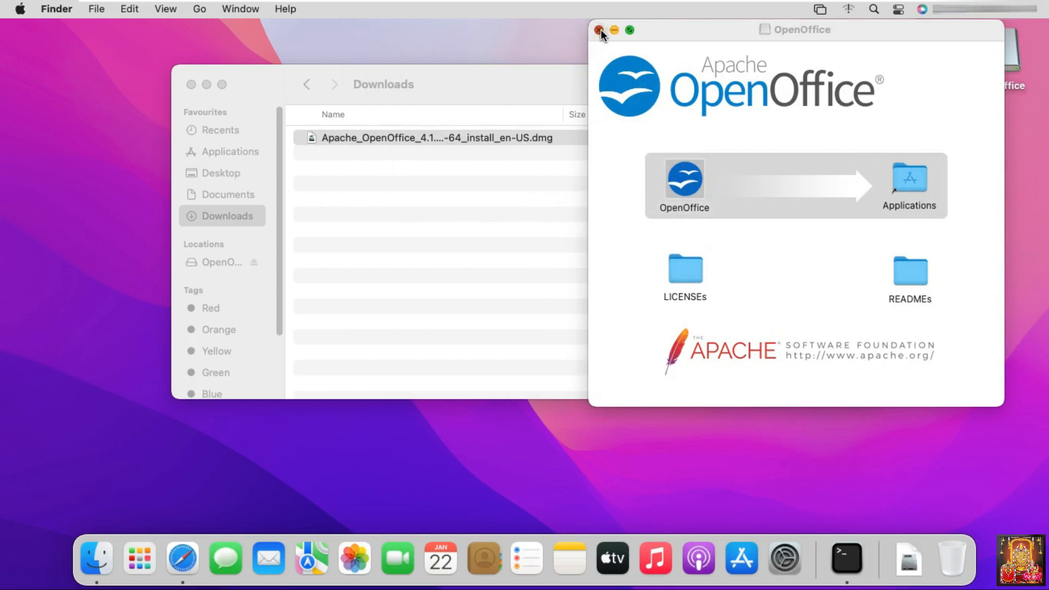
pyautogui.click(599, 28)
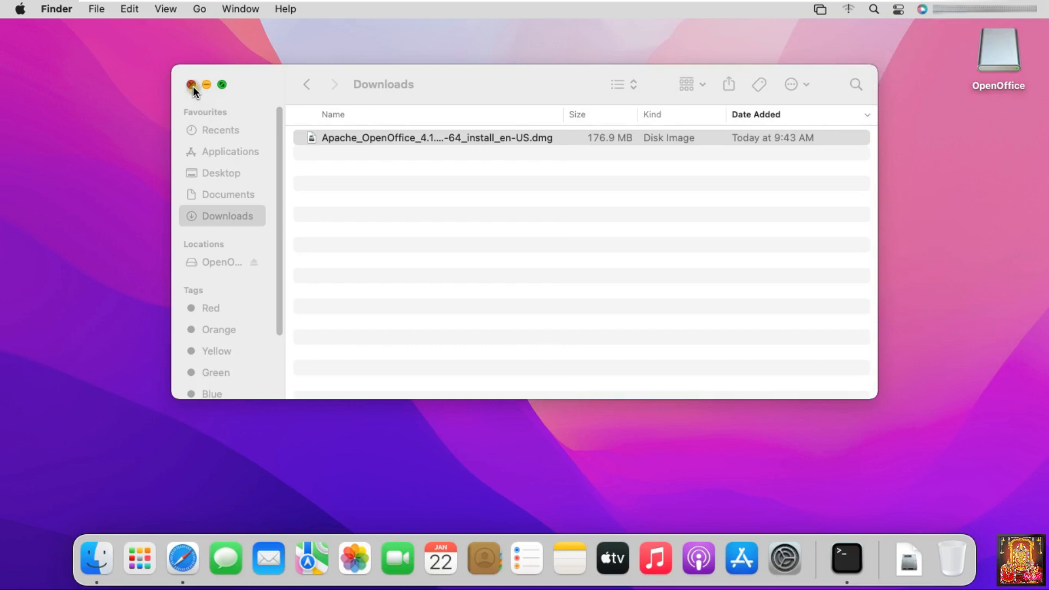
# Step: Launch OpenOffice from Launchpad and cancel the unverified-developer warning
pyautogui.click(190, 85)
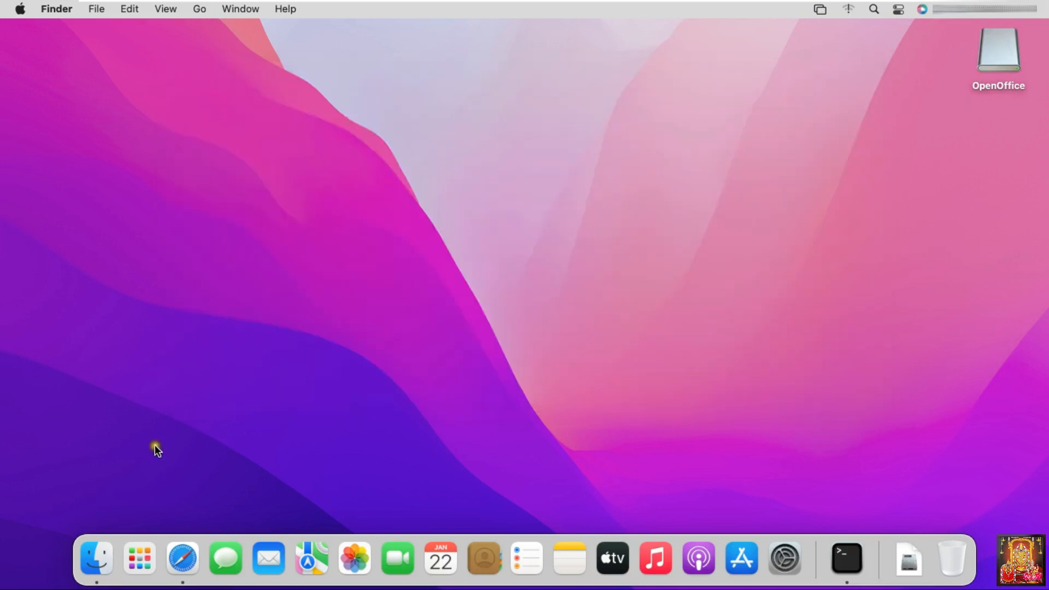
pyautogui.click(140, 559)
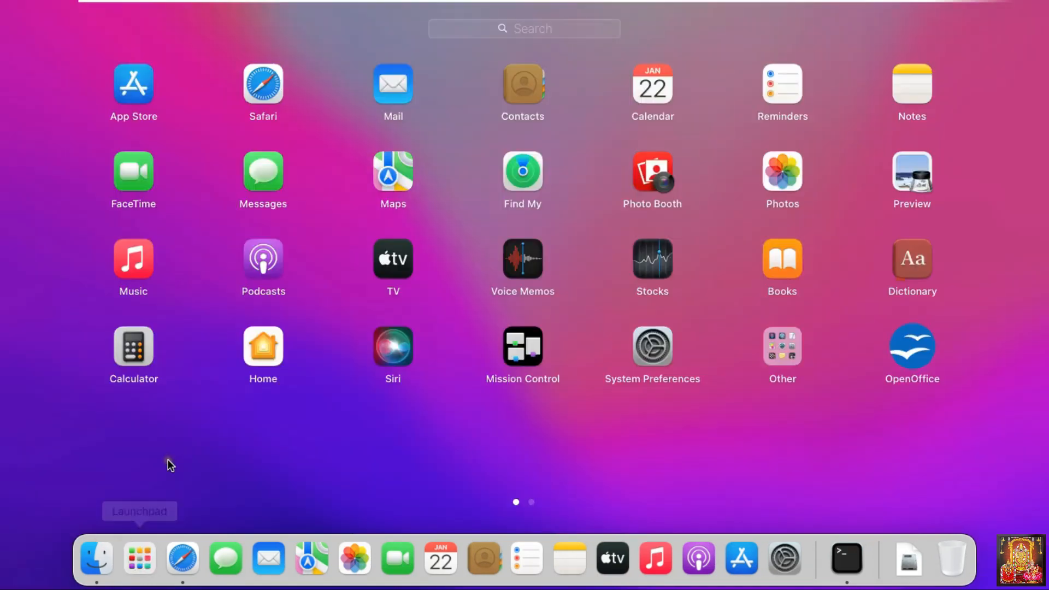
pyautogui.moveTo(900, 340)
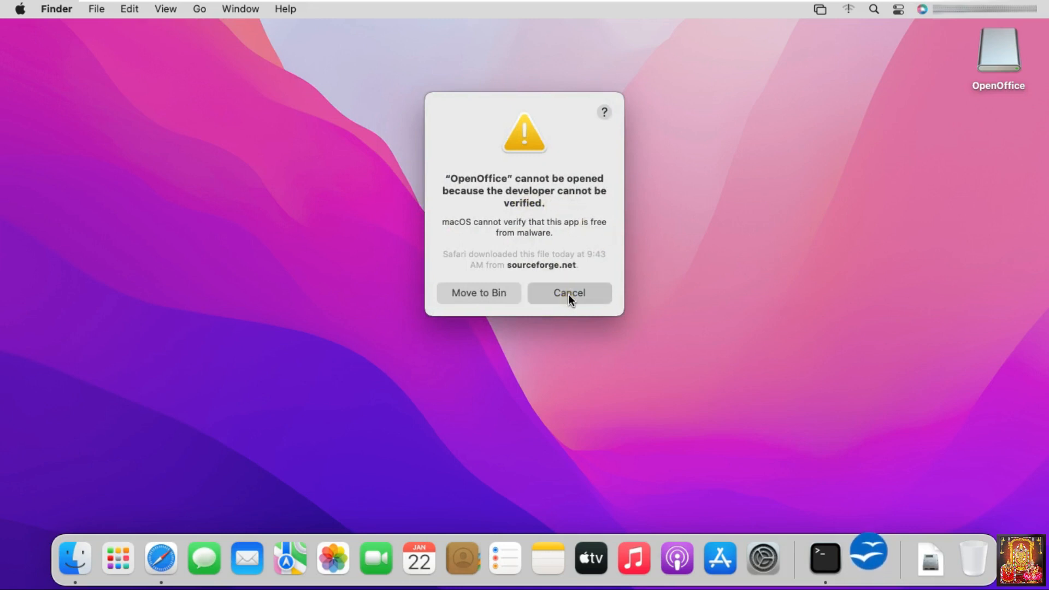
pyautogui.click(569, 293)
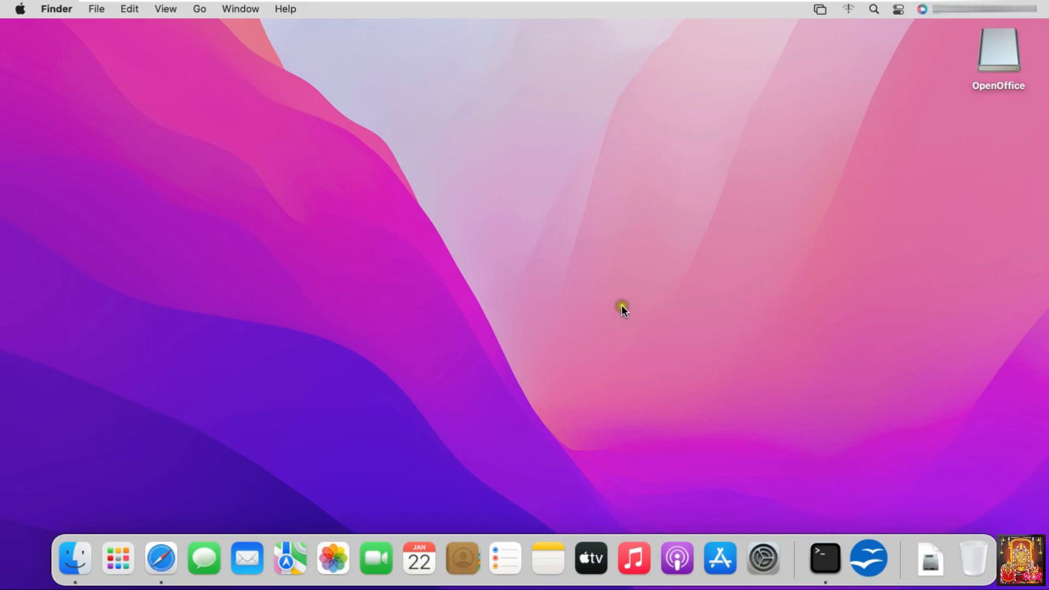
# Step: From the Apple menu, reach System Preferences' Security & Privacy pane
pyautogui.click(21, 9)
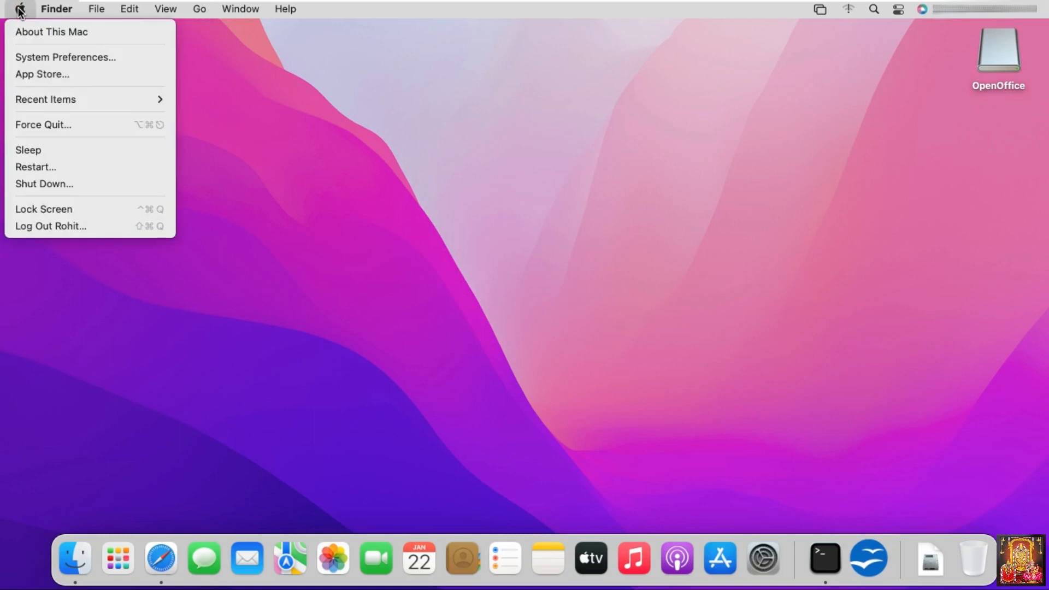
pyautogui.moveTo(49, 92)
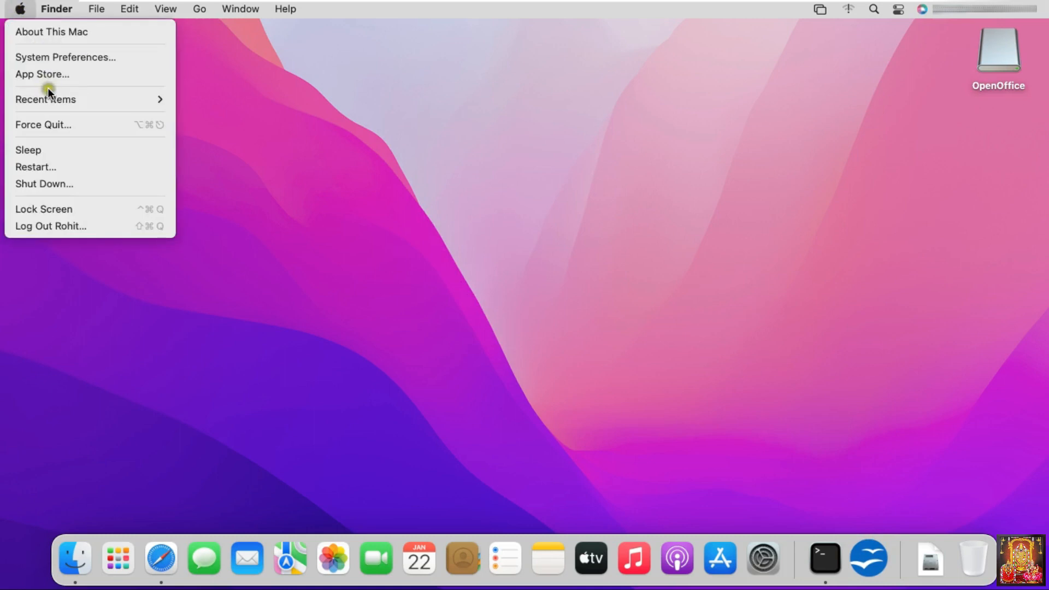
pyautogui.click(675, 157)
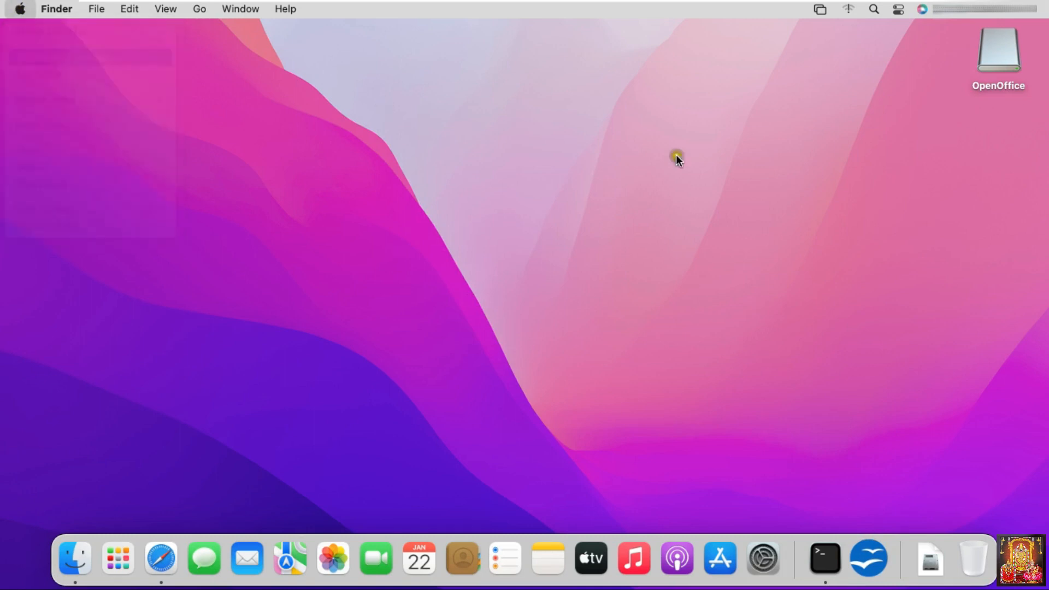
pyautogui.click(762, 559)
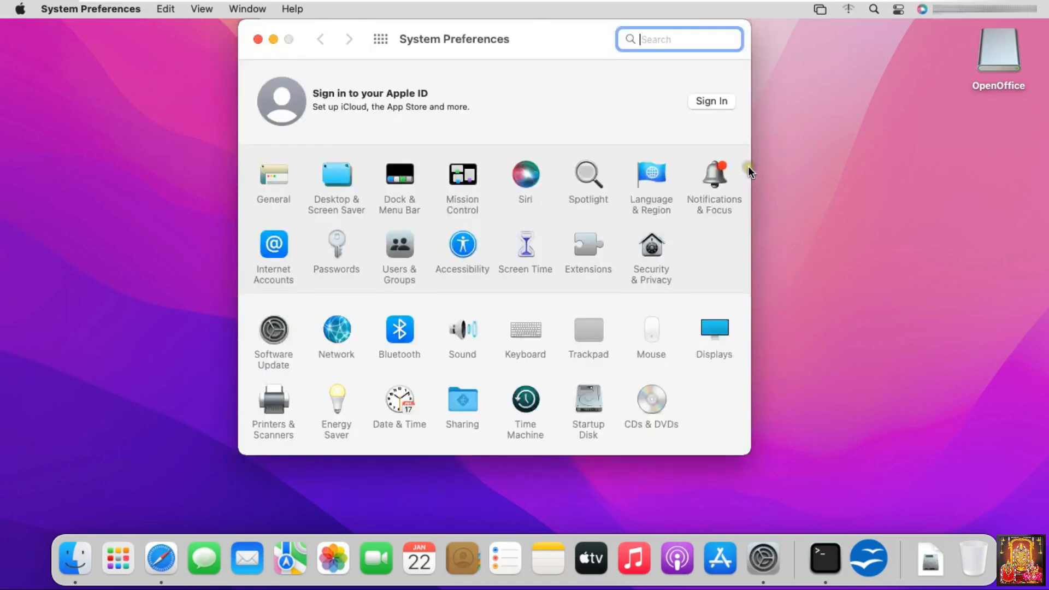
pyautogui.moveTo(673, 249)
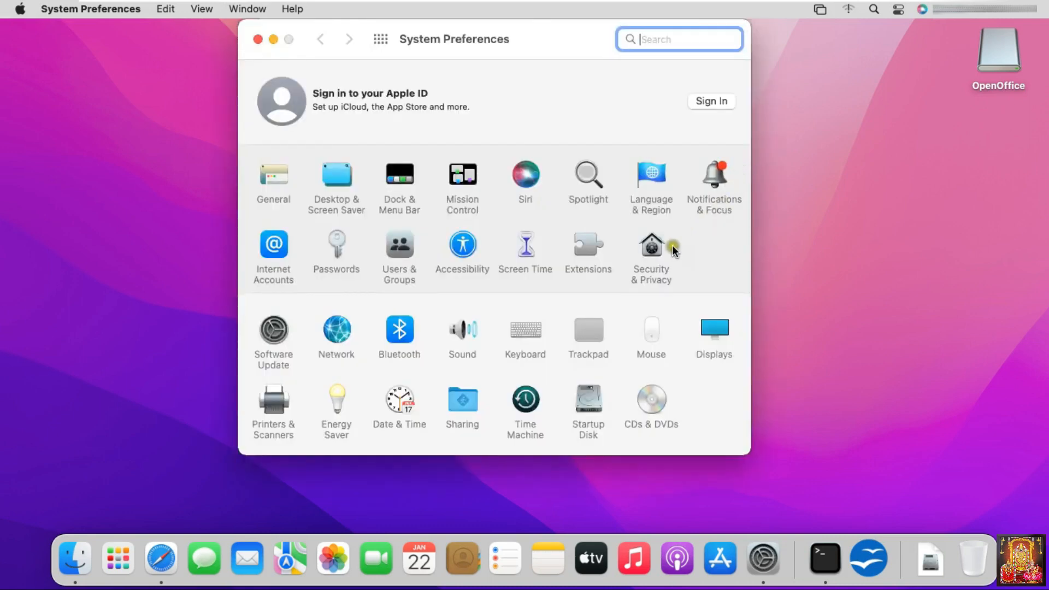
pyautogui.click(650, 243)
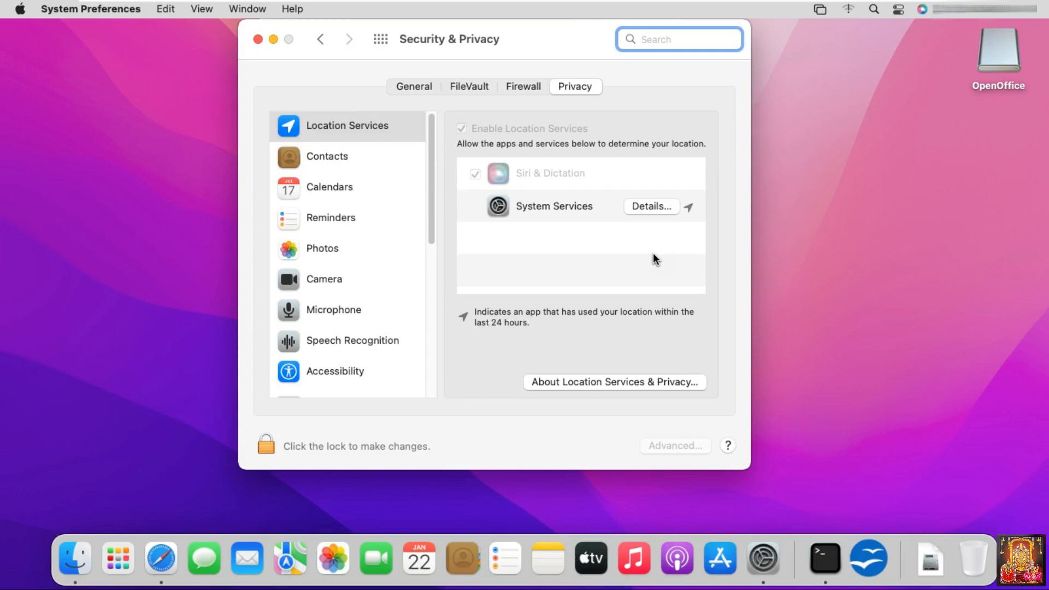
pyautogui.moveTo(443, 284)
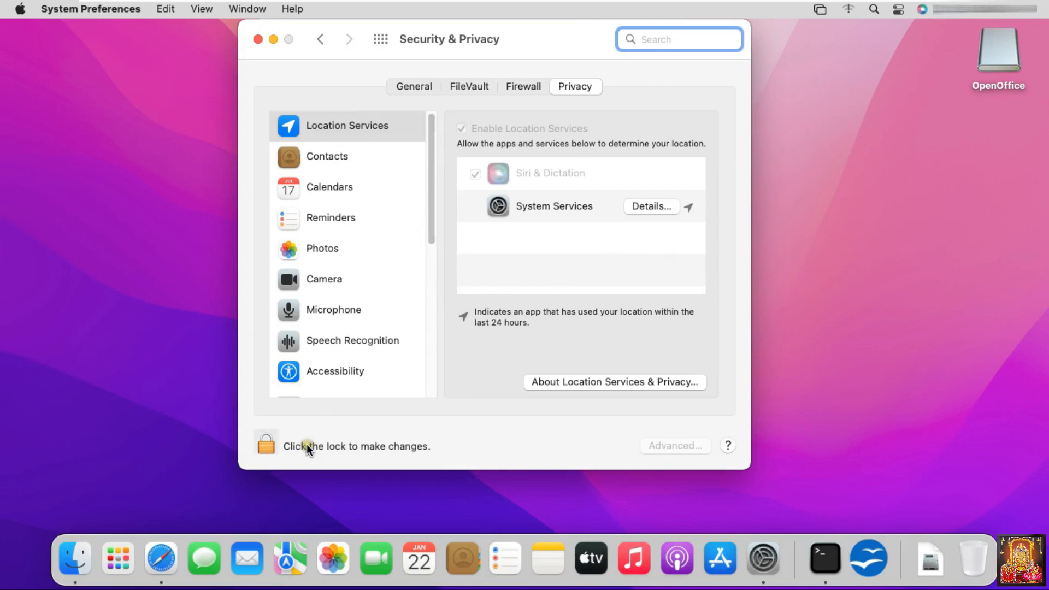
# Step: Unlock the security settings with the password and switch to the General tab
pyautogui.click(266, 444)
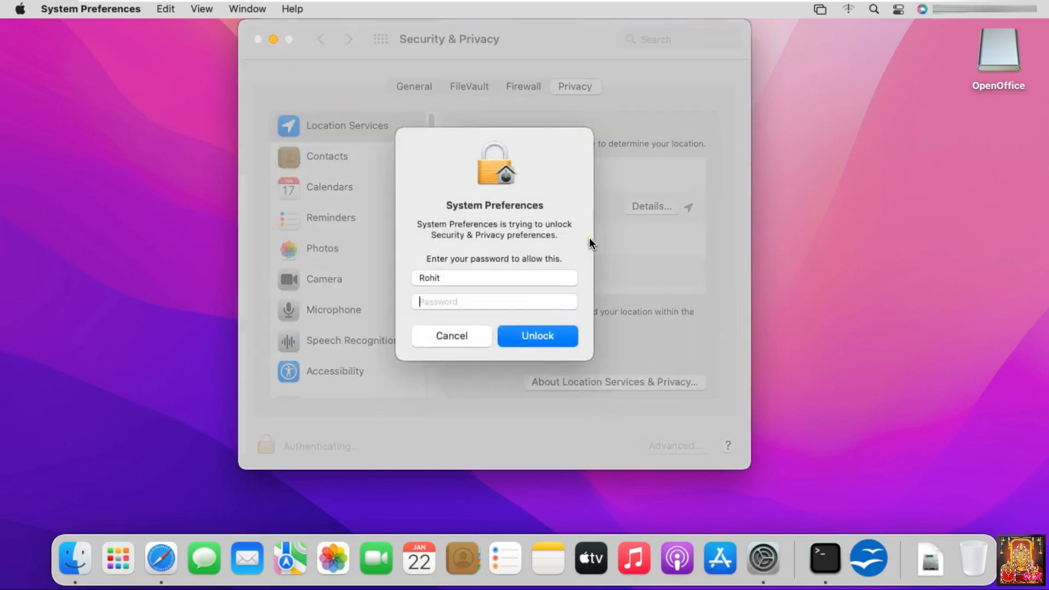
pyautogui.write('•••')
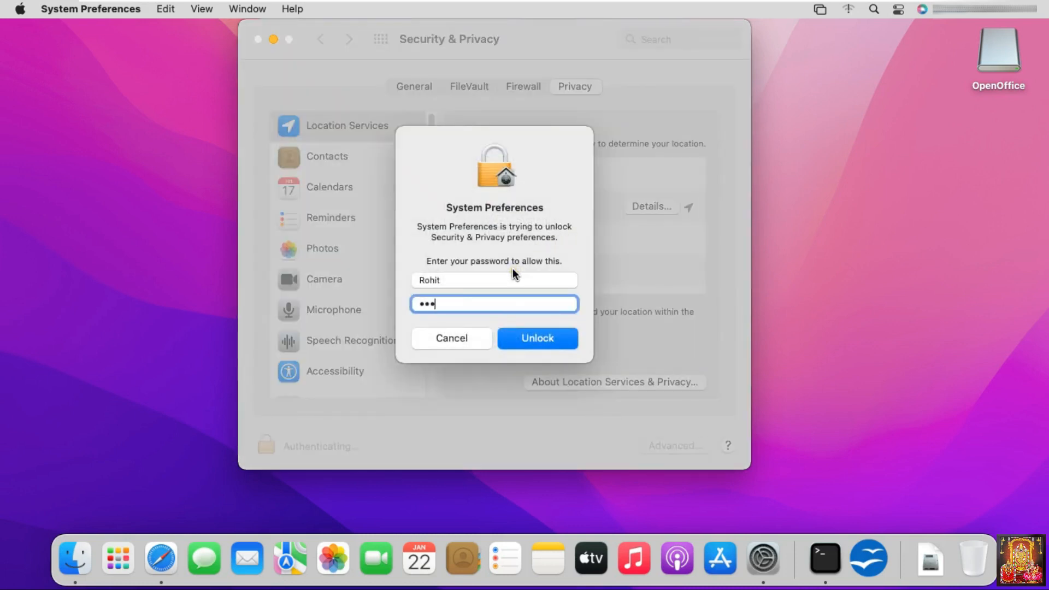
pyautogui.click(538, 338)
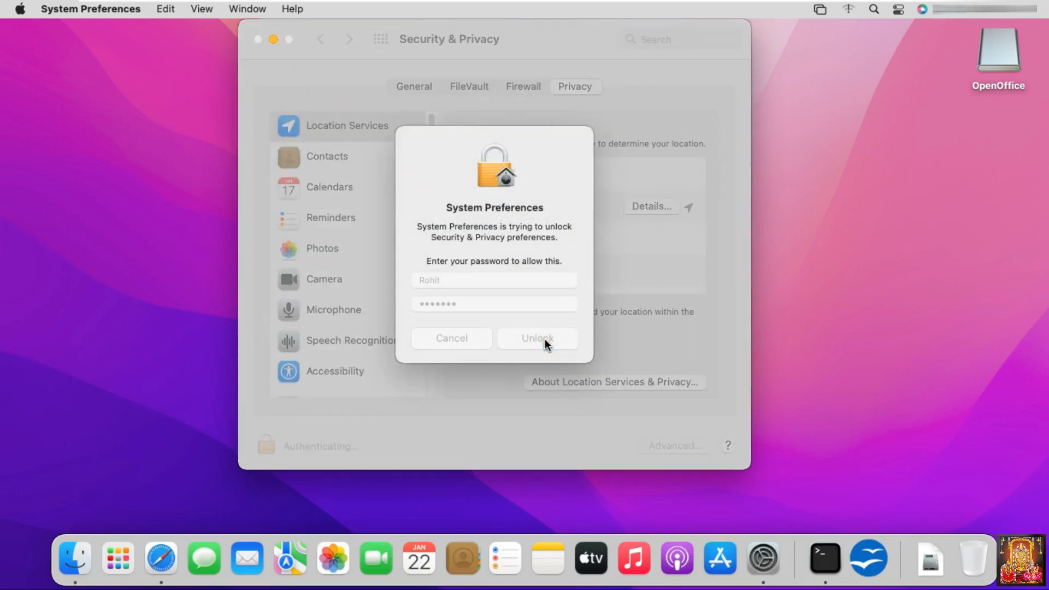
pyautogui.click(537, 339)
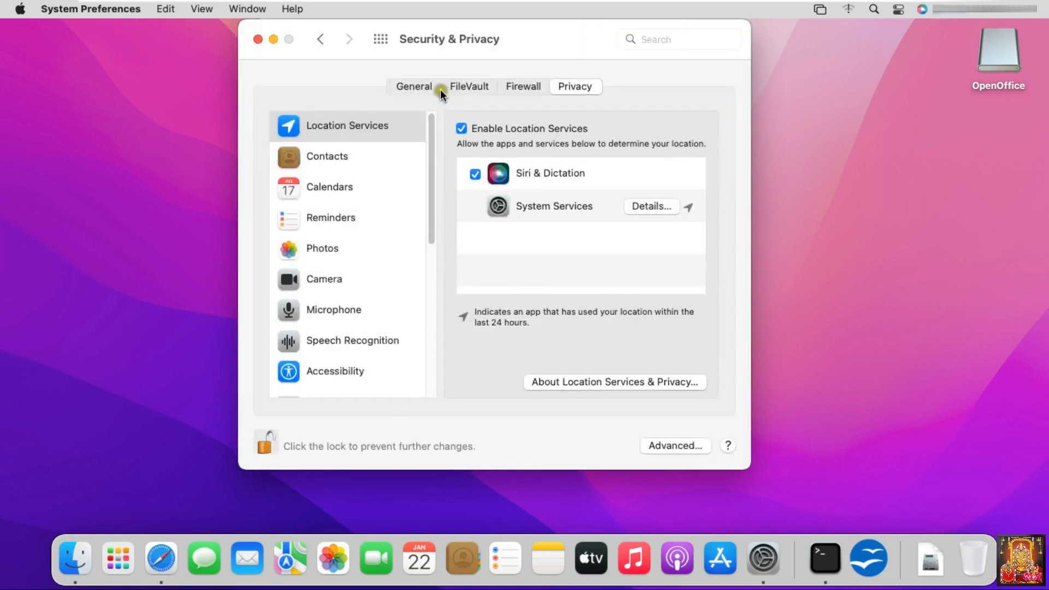
pyautogui.click(414, 87)
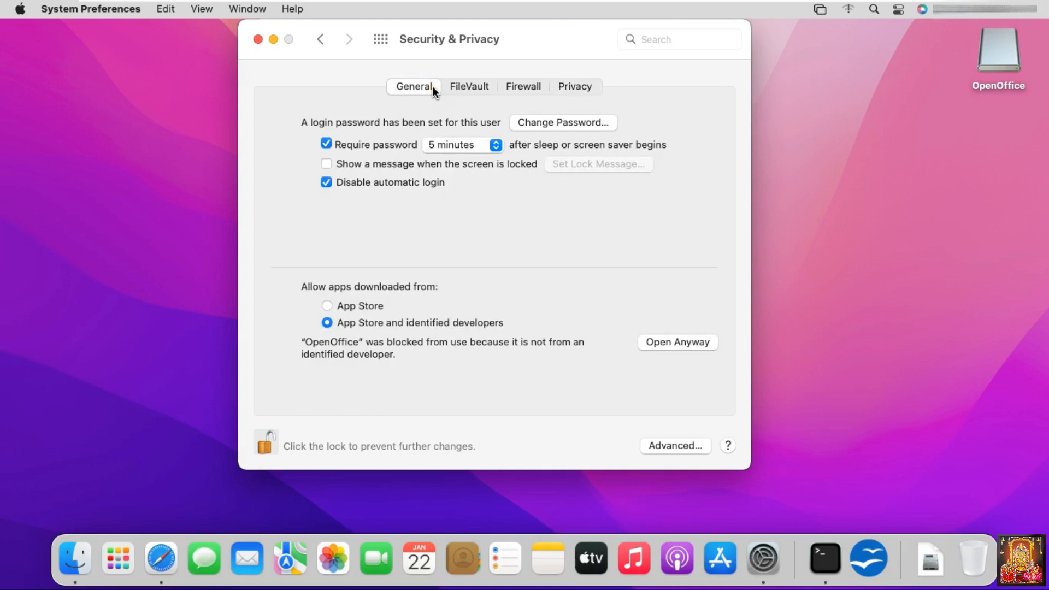
pyautogui.moveTo(648, 328)
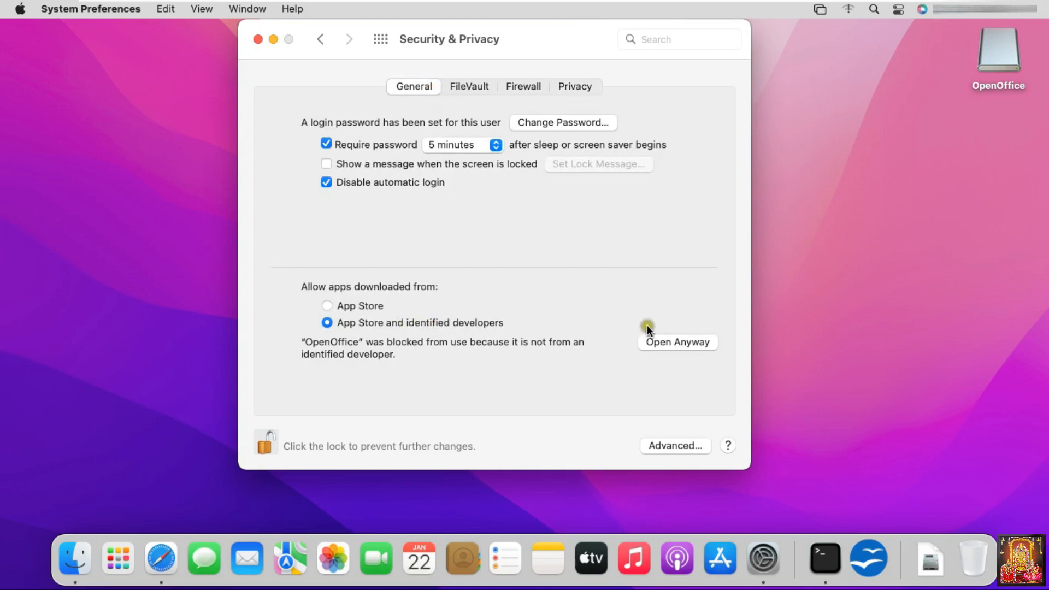
# Step: Allow the blocked OpenOffice to Open Anyway, confirm, then re-lock and close the pane
pyautogui.click(677, 342)
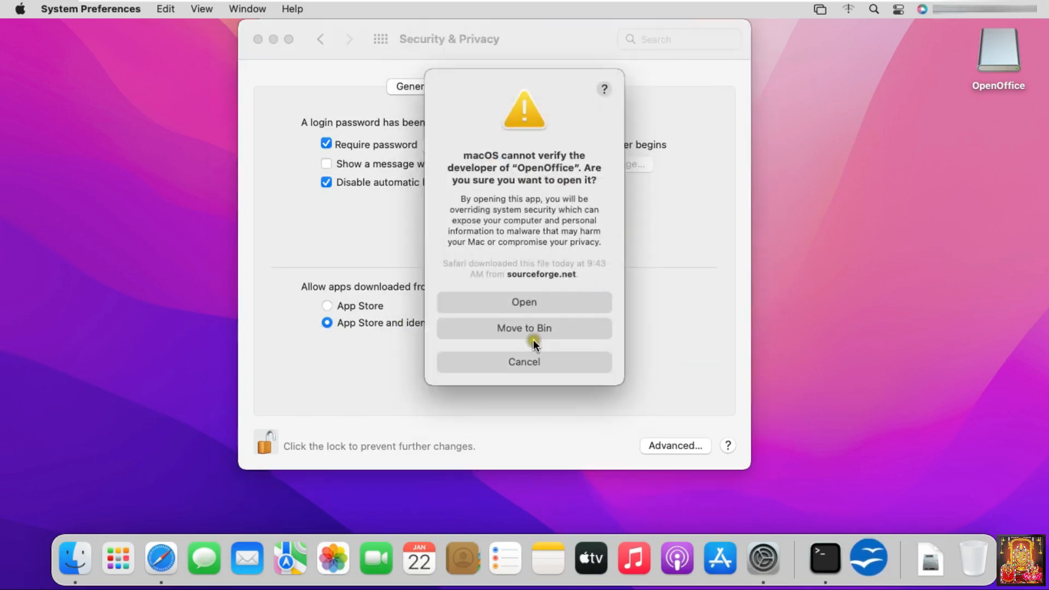
pyautogui.moveTo(514, 367)
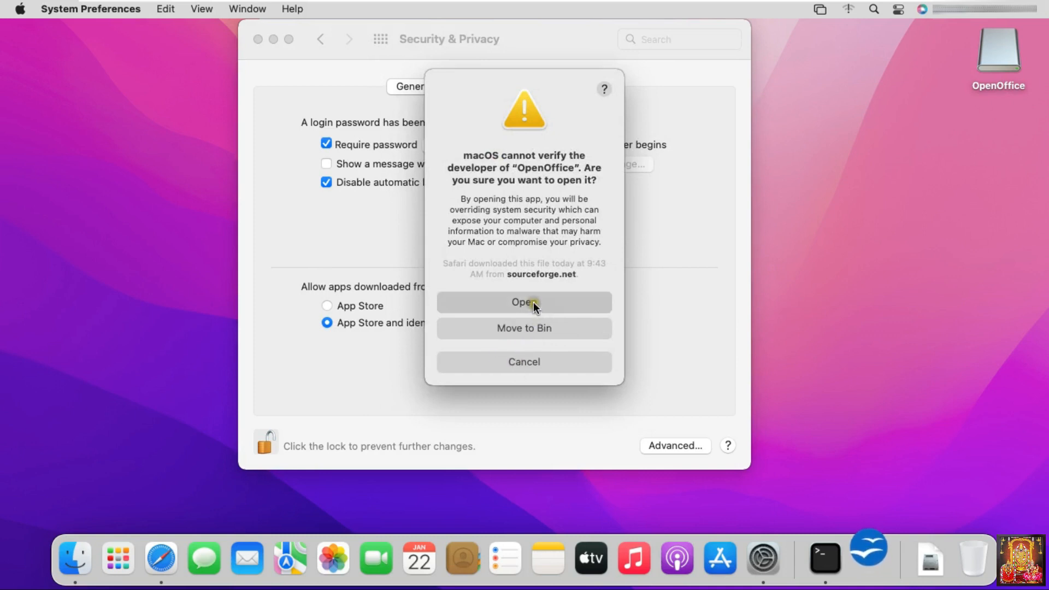
pyautogui.click(524, 301)
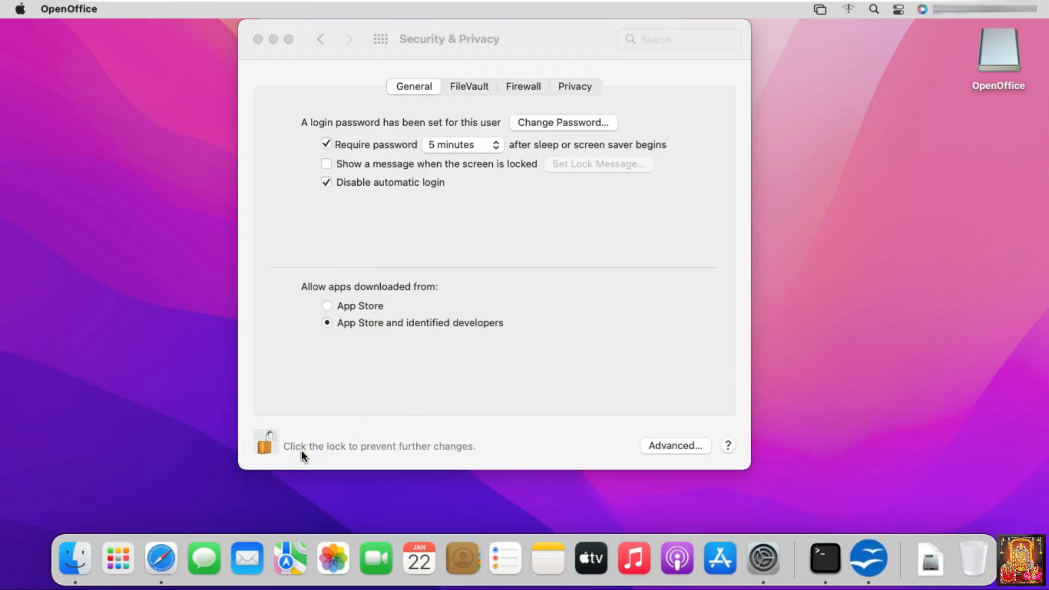
pyautogui.click(265, 442)
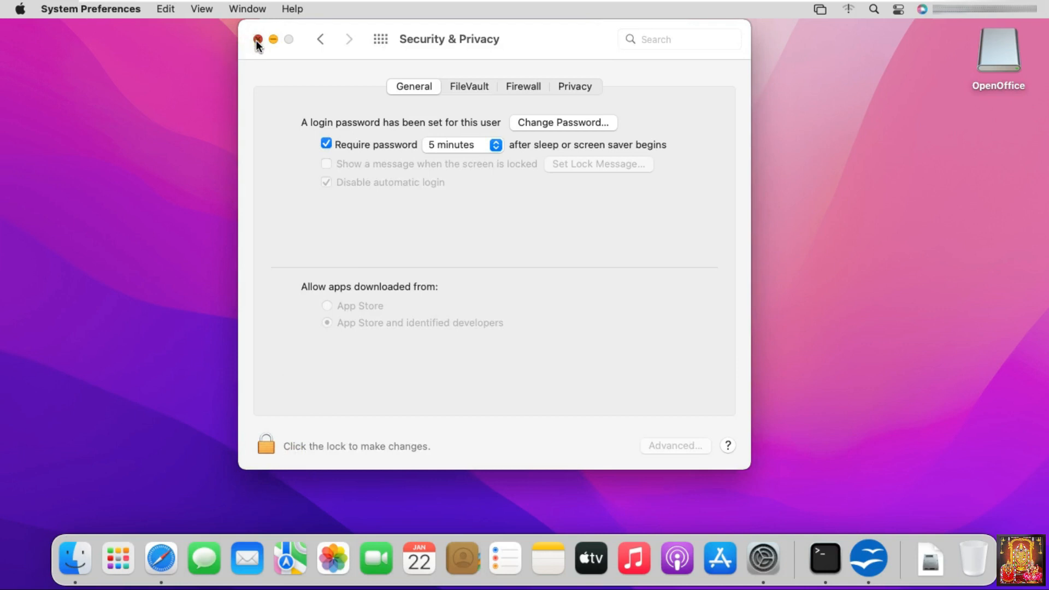
pyautogui.click(258, 40)
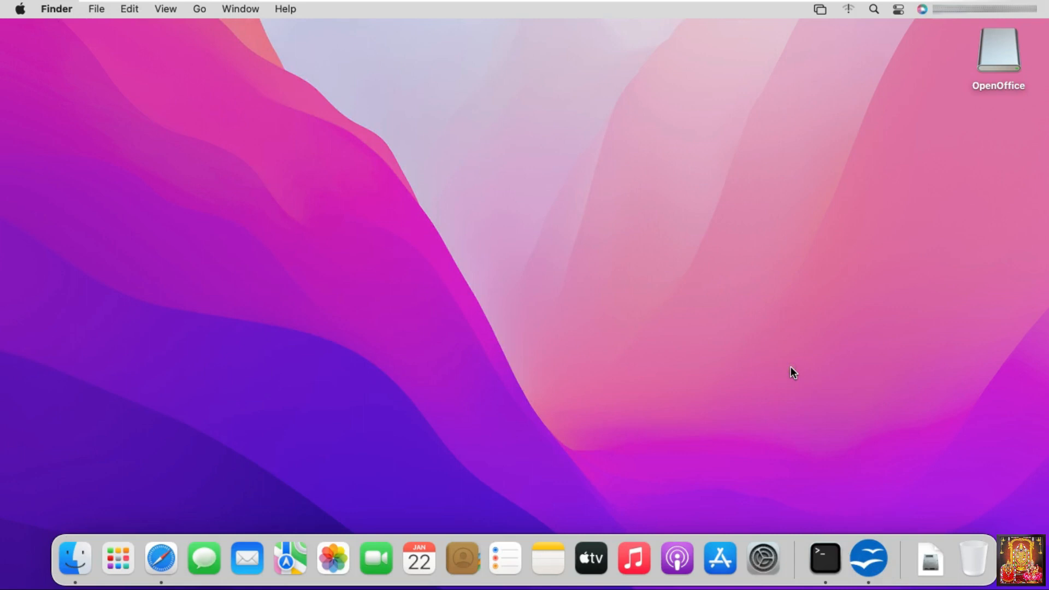
# Step: Launch OpenOffice's welcome wizard and enter STB as the first name on the user-name step
pyautogui.doubleClick(996, 52)
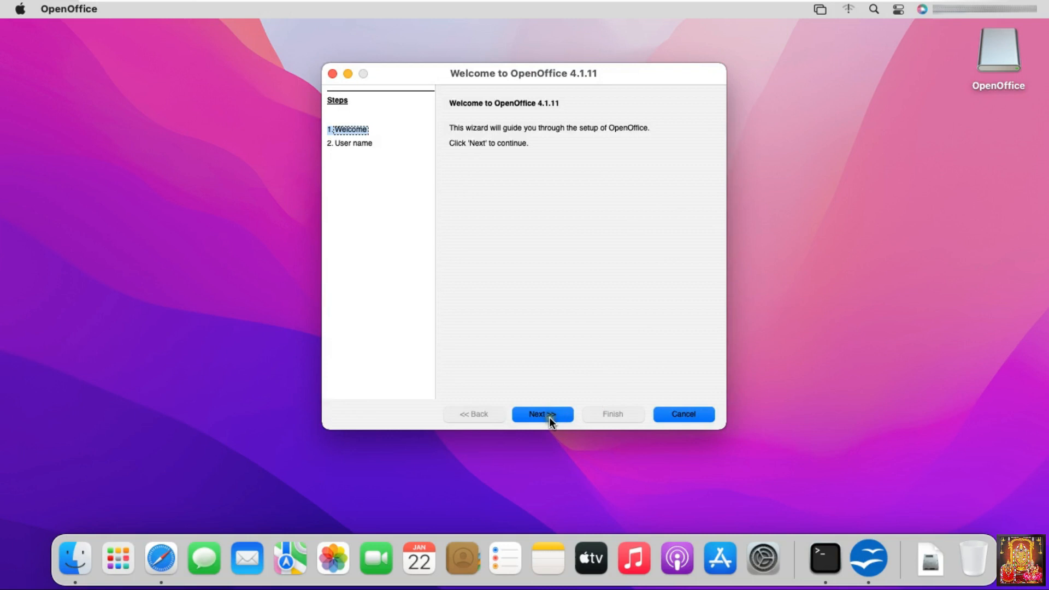
pyautogui.click(541, 414)
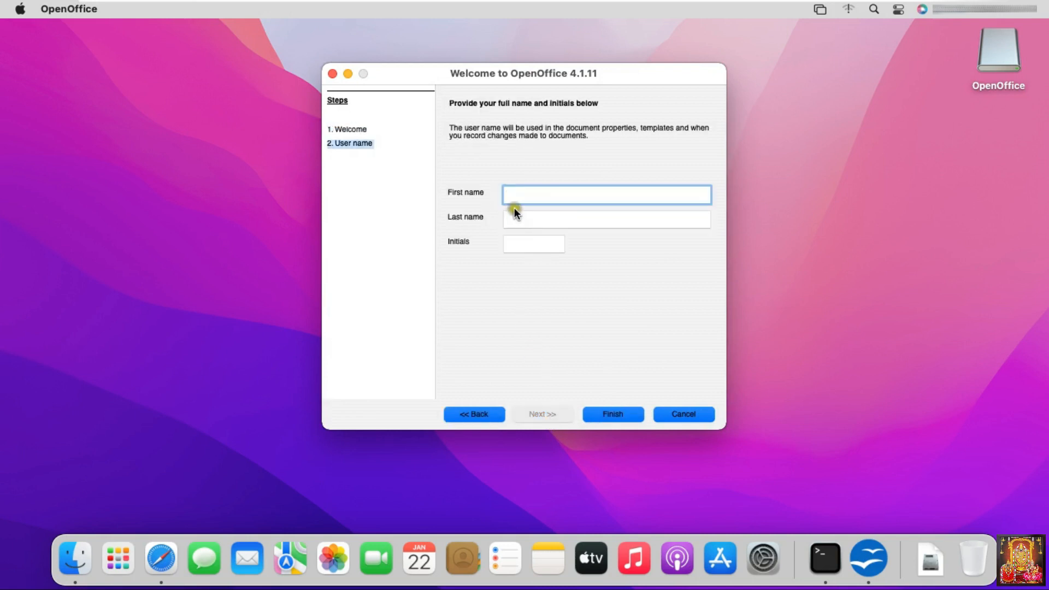
pyautogui.moveTo(561, 212)
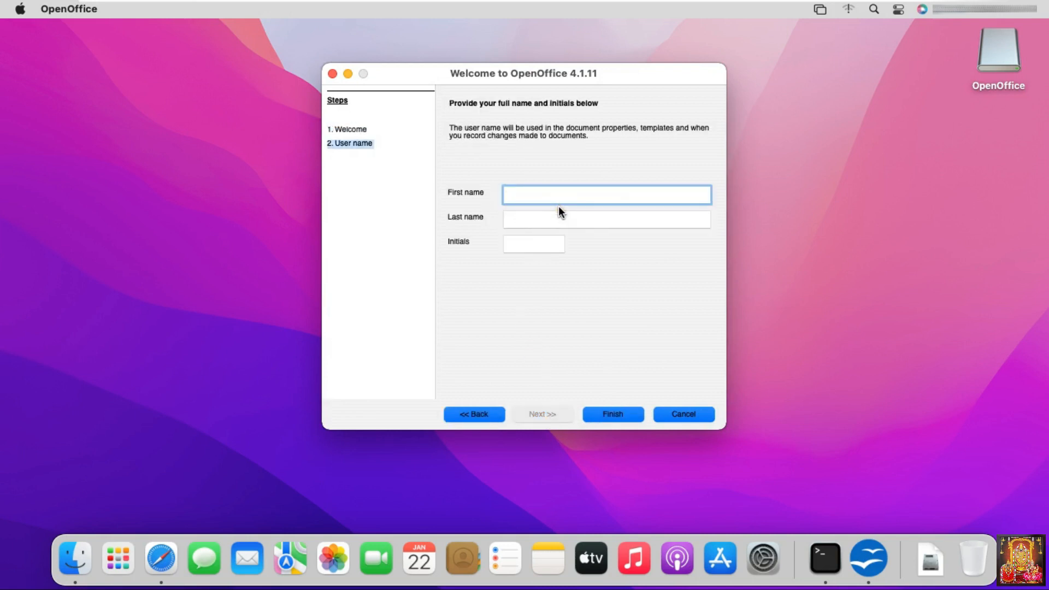
pyautogui.write('STB')
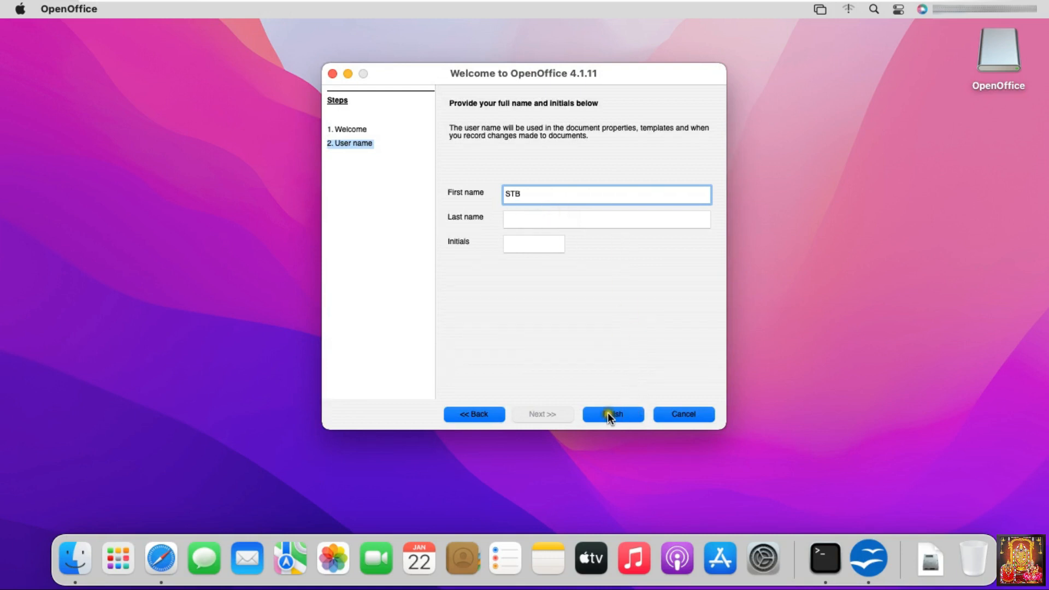
# Step: Finish setup and start a new Writer text document from the Start Center
pyautogui.click(612, 414)
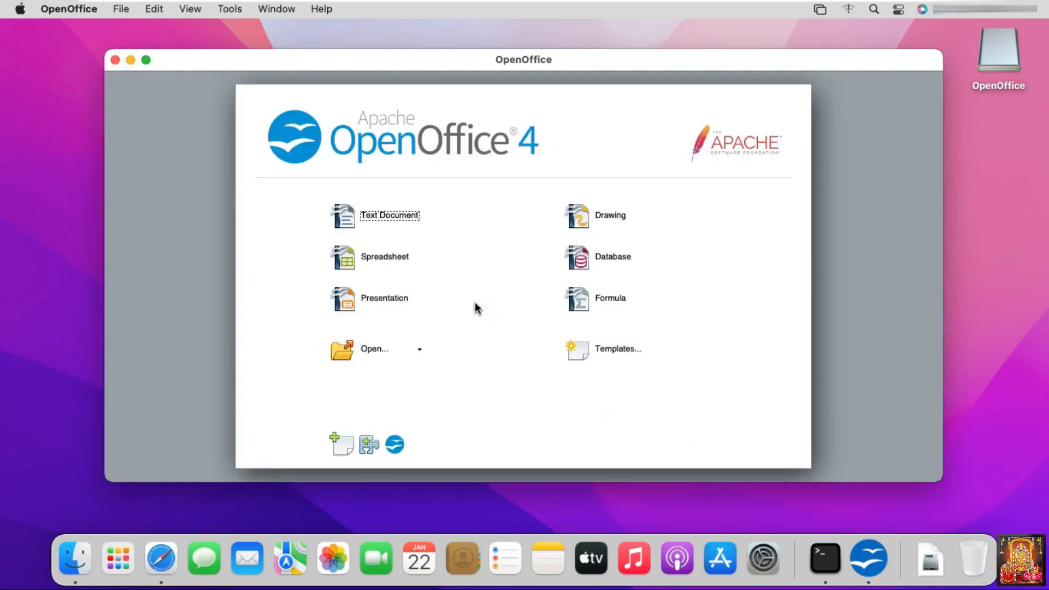
pyautogui.moveTo(455, 253)
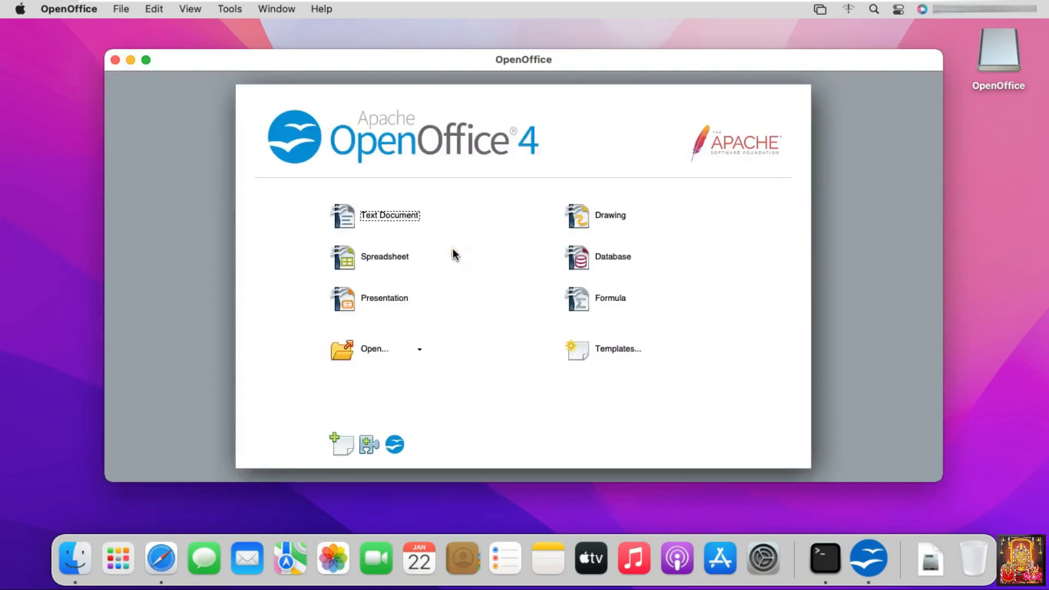
pyautogui.click(377, 216)
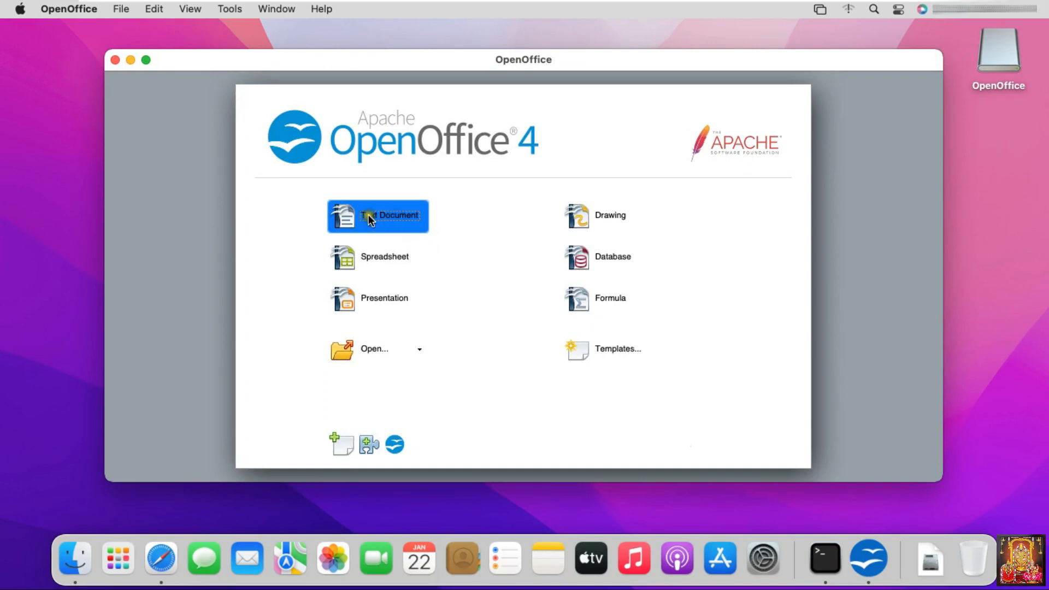
pyautogui.click(377, 216)
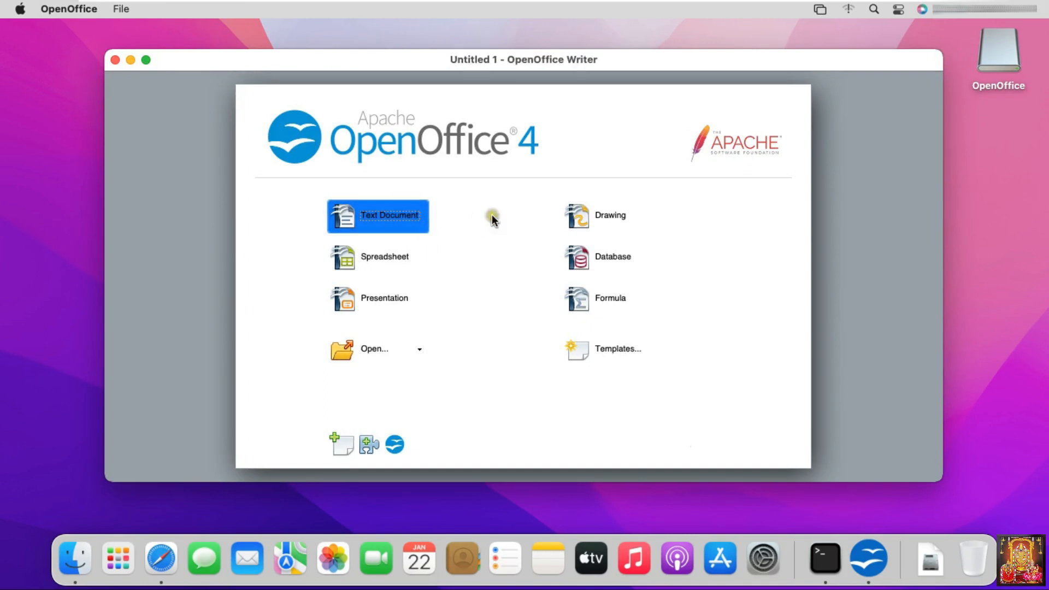
pyautogui.click(378, 215)
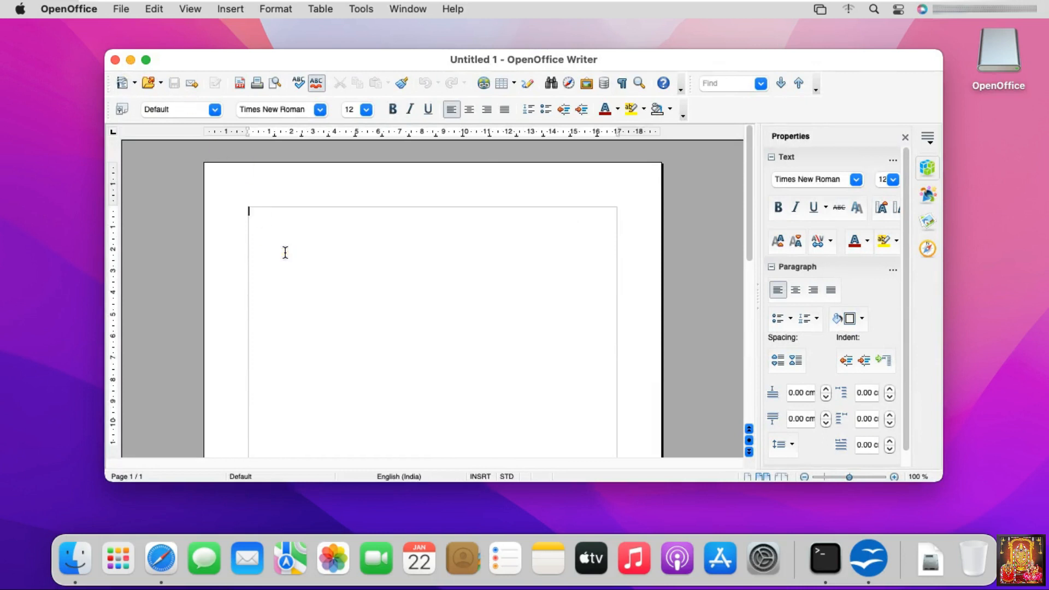
# Step: Write "Hello Everyone" and format it bold and underlined
pyautogui.write('he')
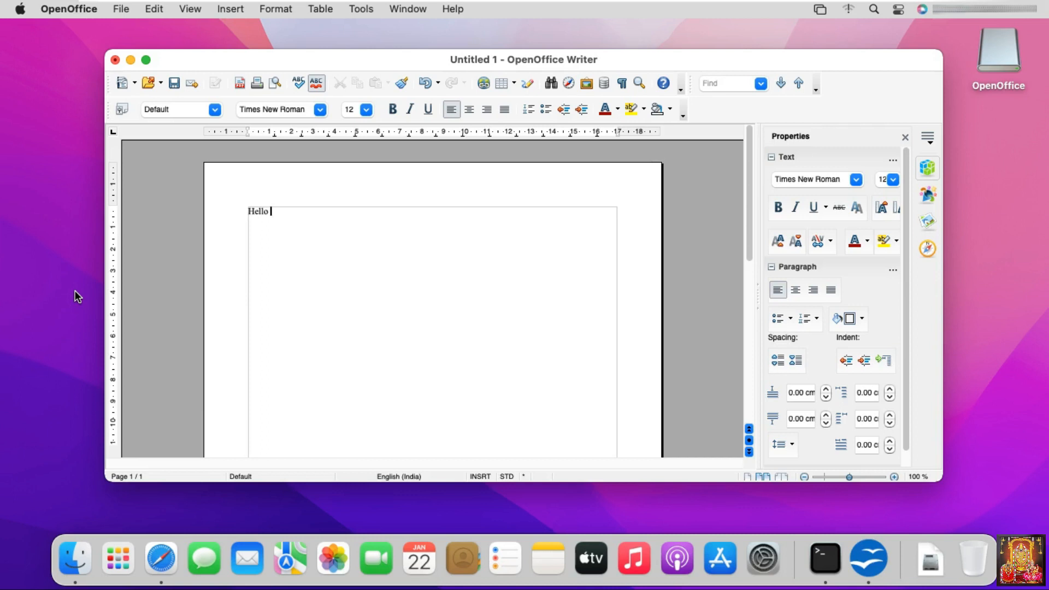
pyautogui.write('E')
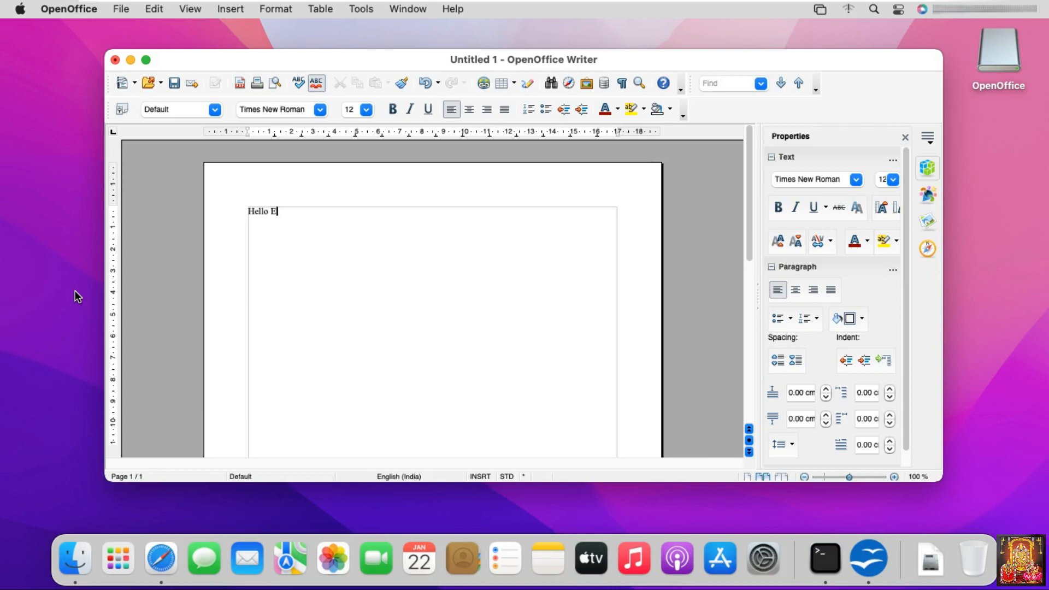
pyautogui.write('veryone')
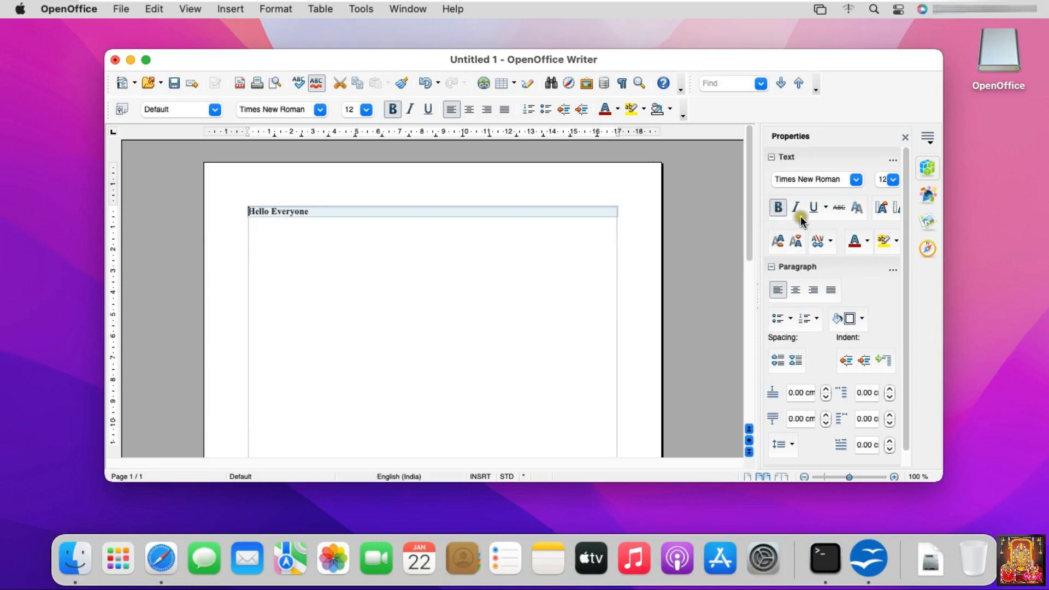
pyautogui.click(427, 109)
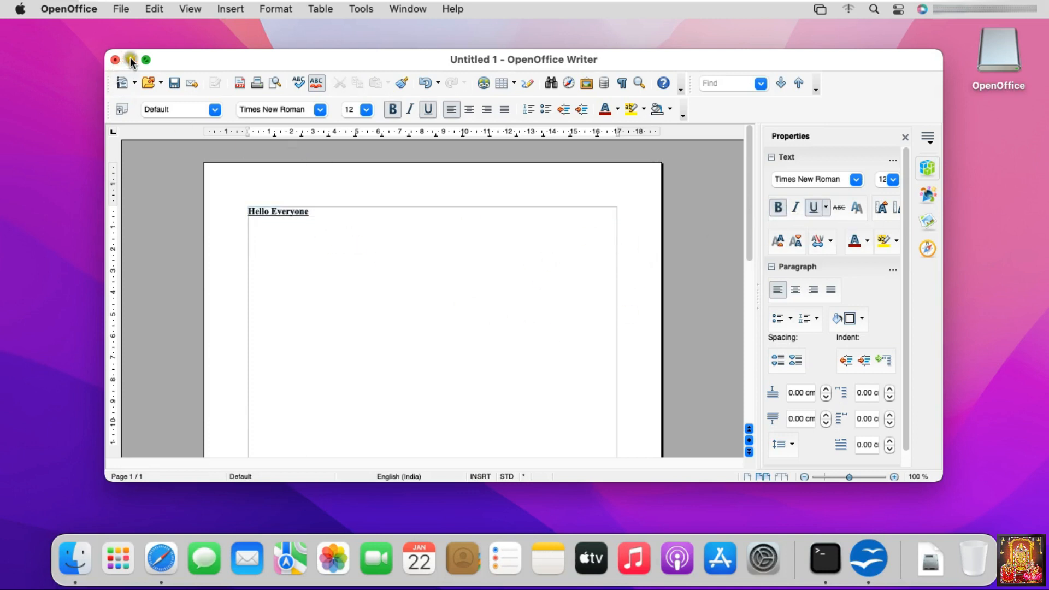
# Step: Close the Writer document, discarding the changes
pyautogui.click(114, 60)
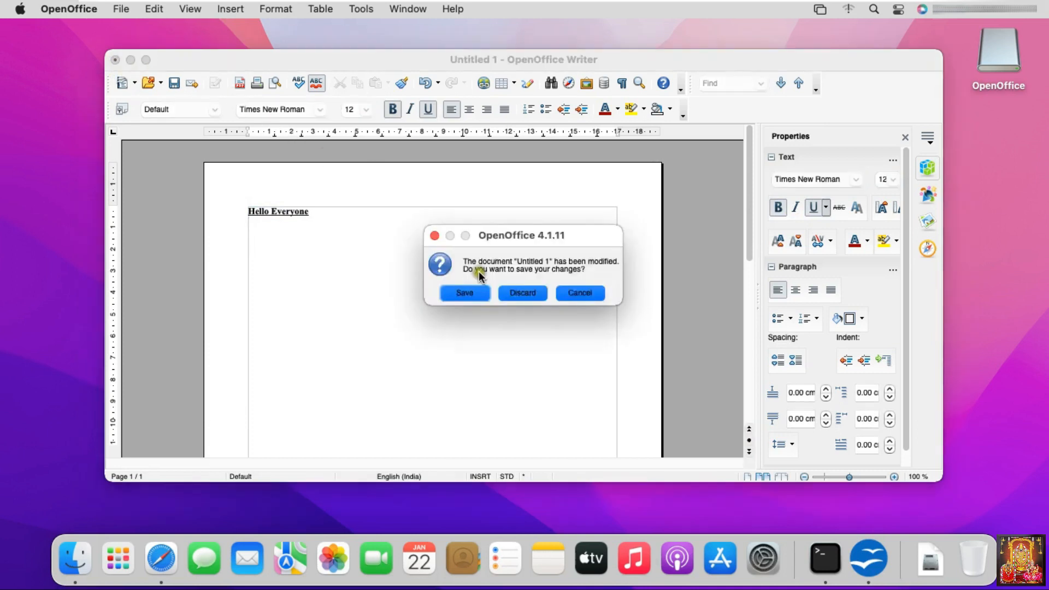
pyautogui.click(522, 292)
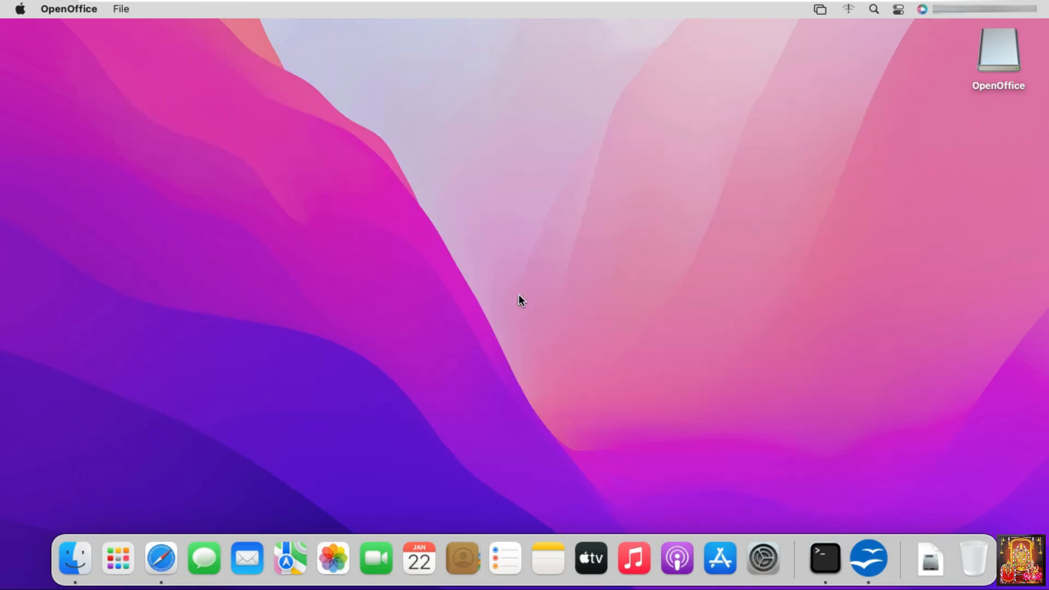
# Step: Open a blank Calc spreadsheet from the Start Center, select cell D8, then close it
pyautogui.click(867, 558)
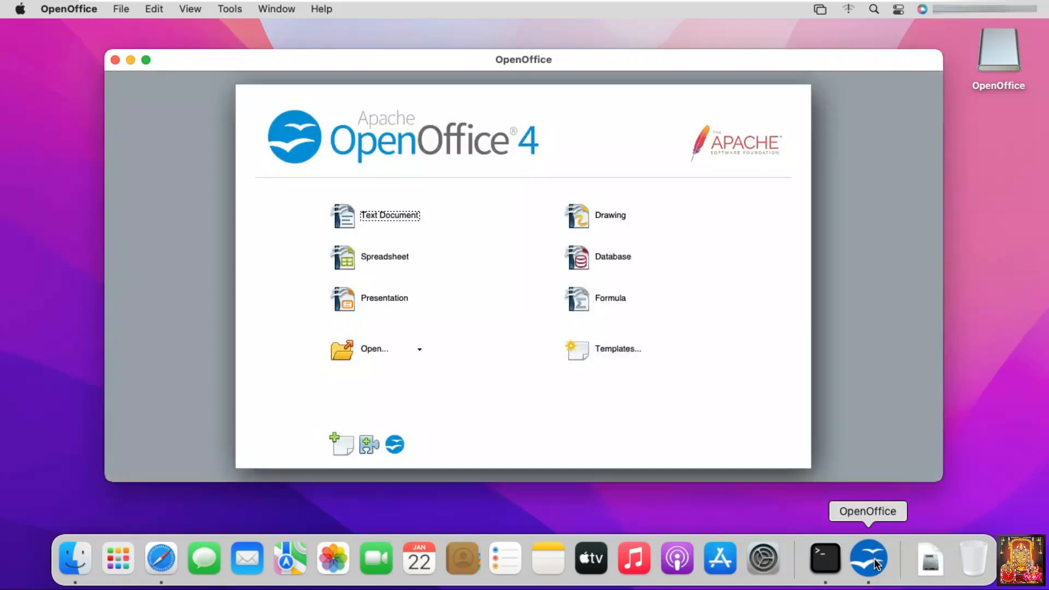
pyautogui.click(384, 256)
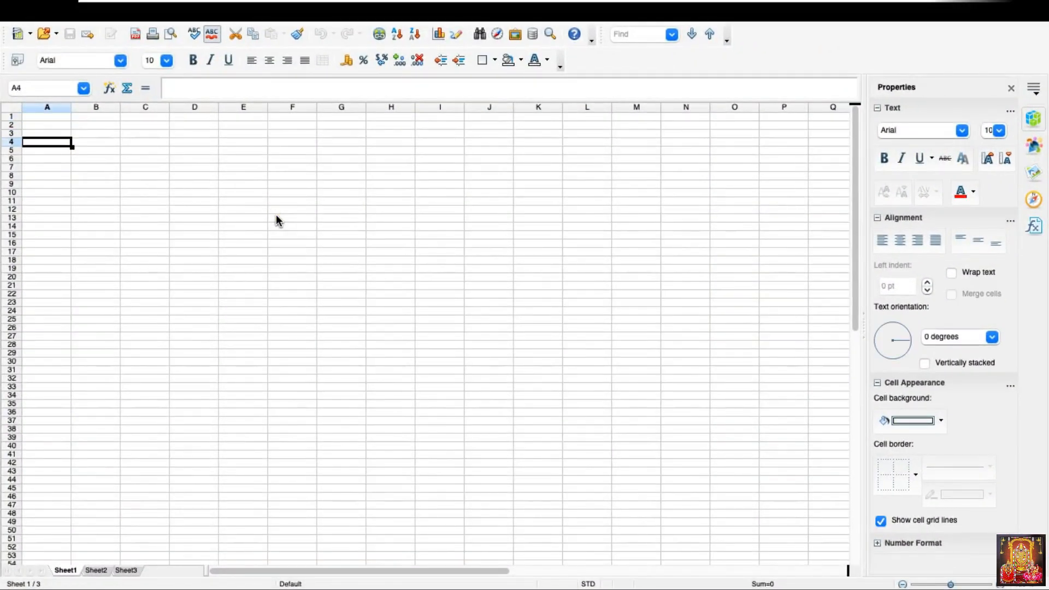
pyautogui.click(194, 176)
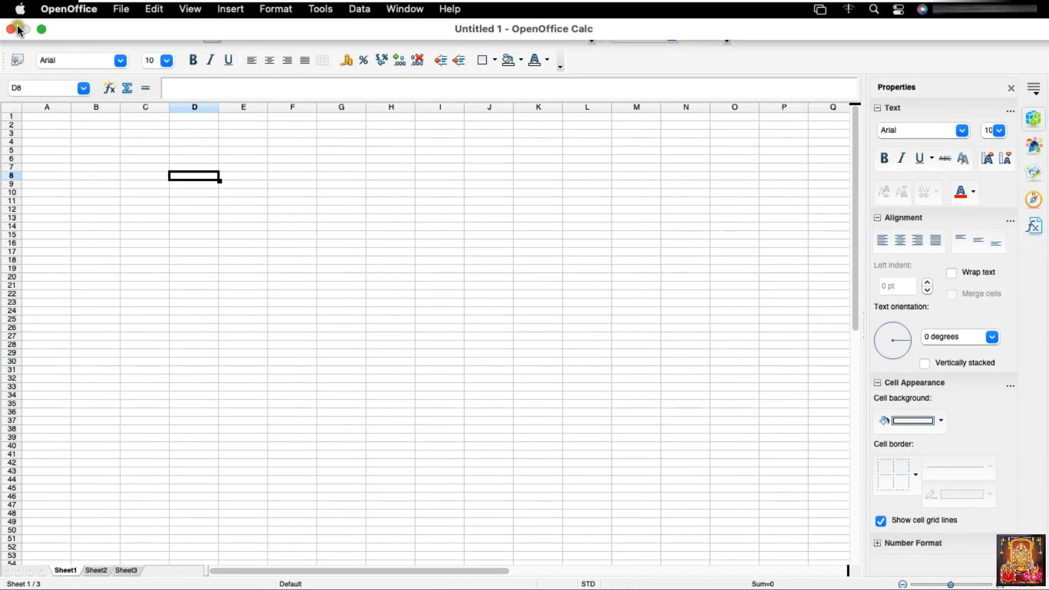
pyautogui.moveTo(64, 35)
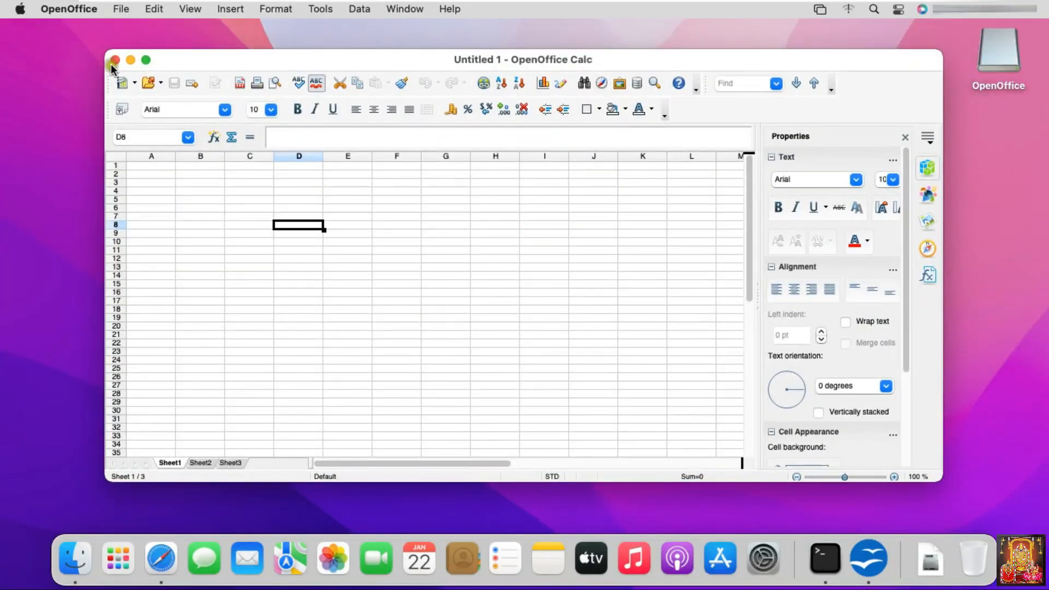
pyautogui.click(112, 64)
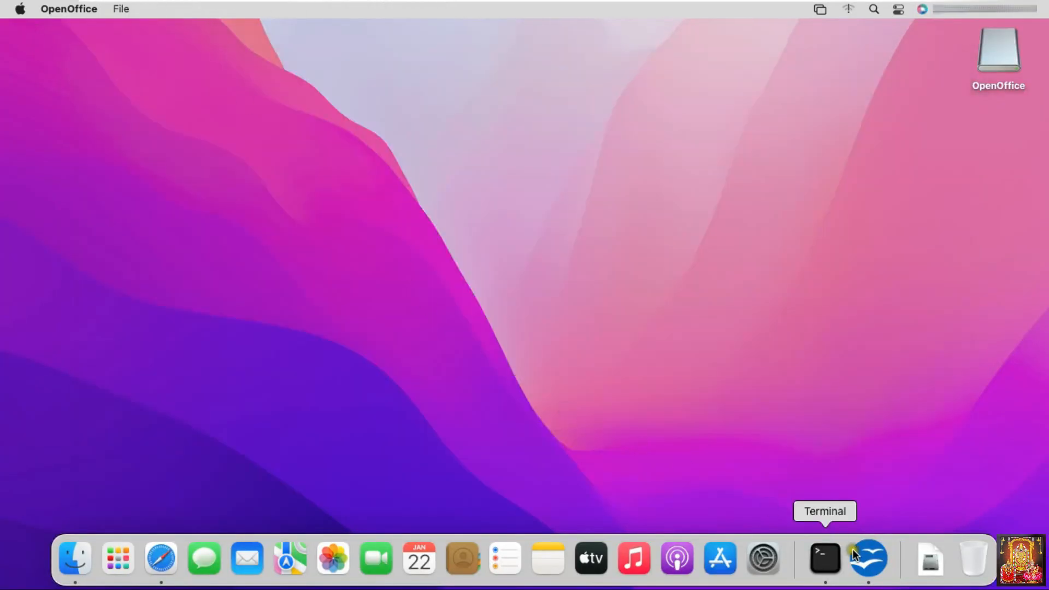
# Step: From the Start Center, create an empty Impress presentation through the wizard's defaults
pyautogui.click(867, 559)
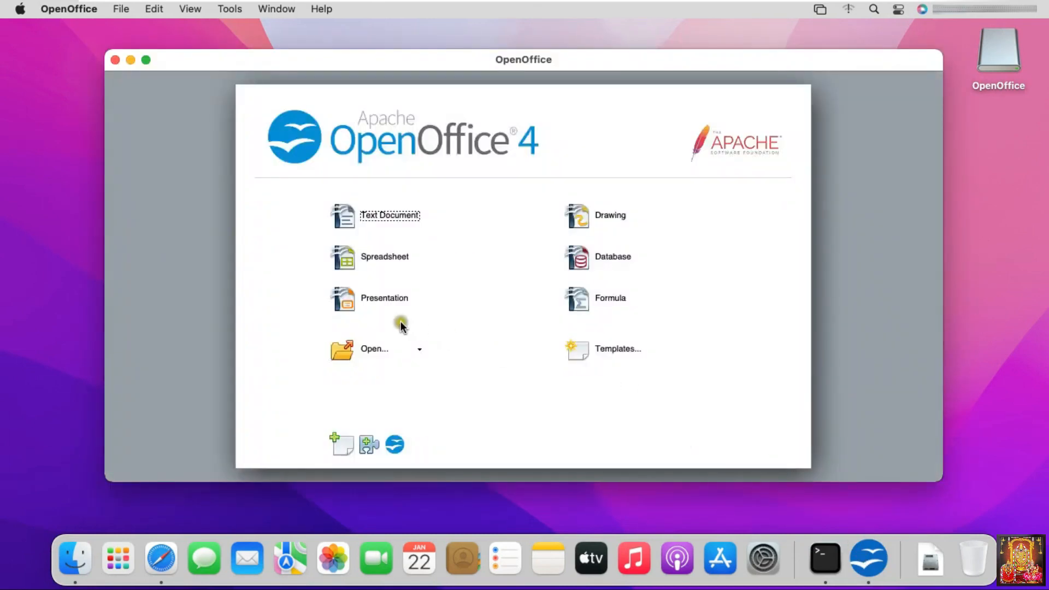
pyautogui.click(385, 297)
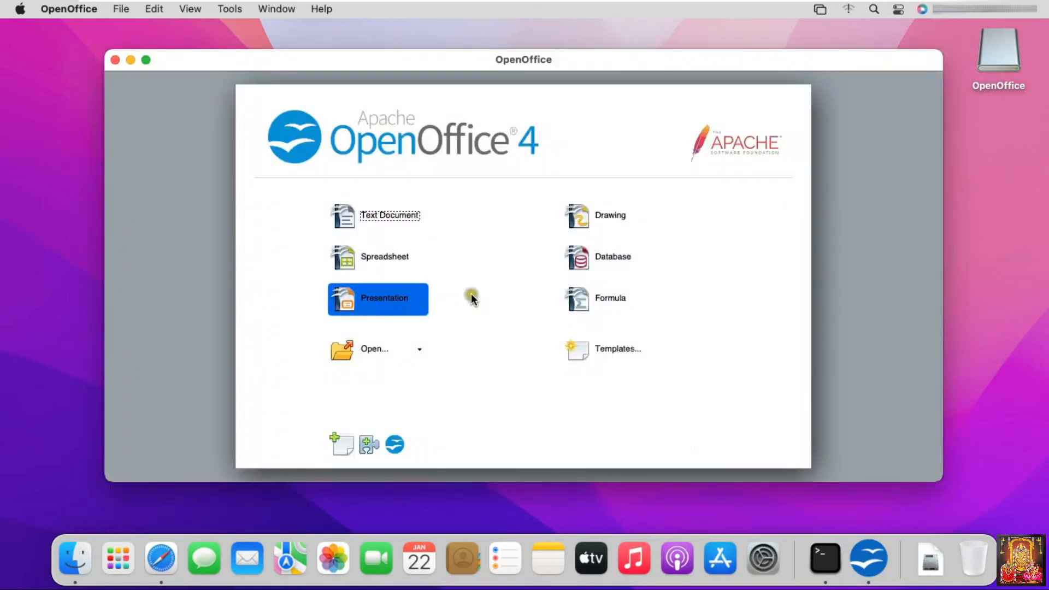
pyautogui.click(378, 298)
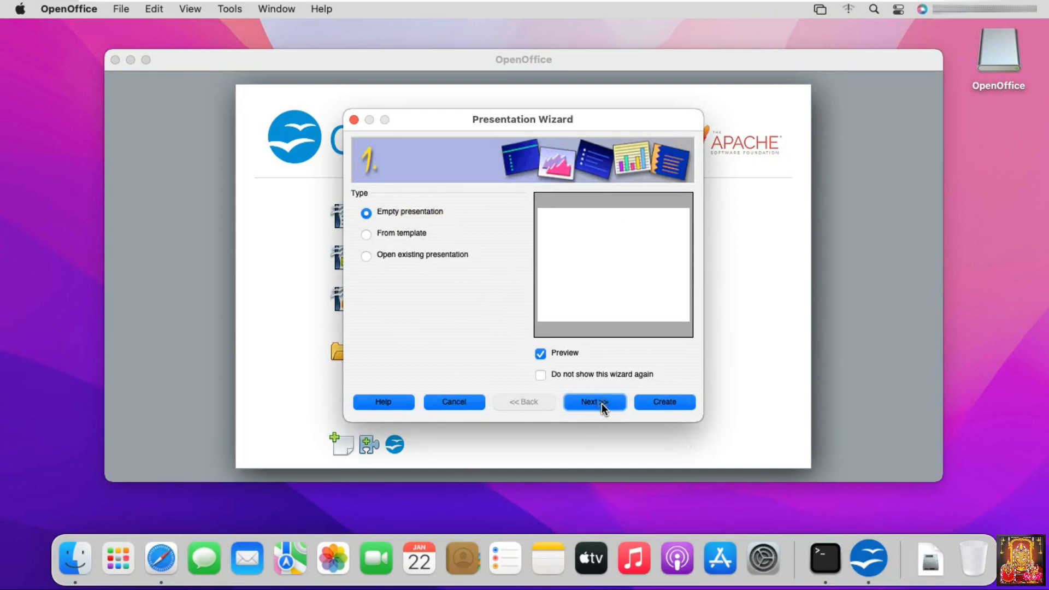
pyautogui.click(595, 402)
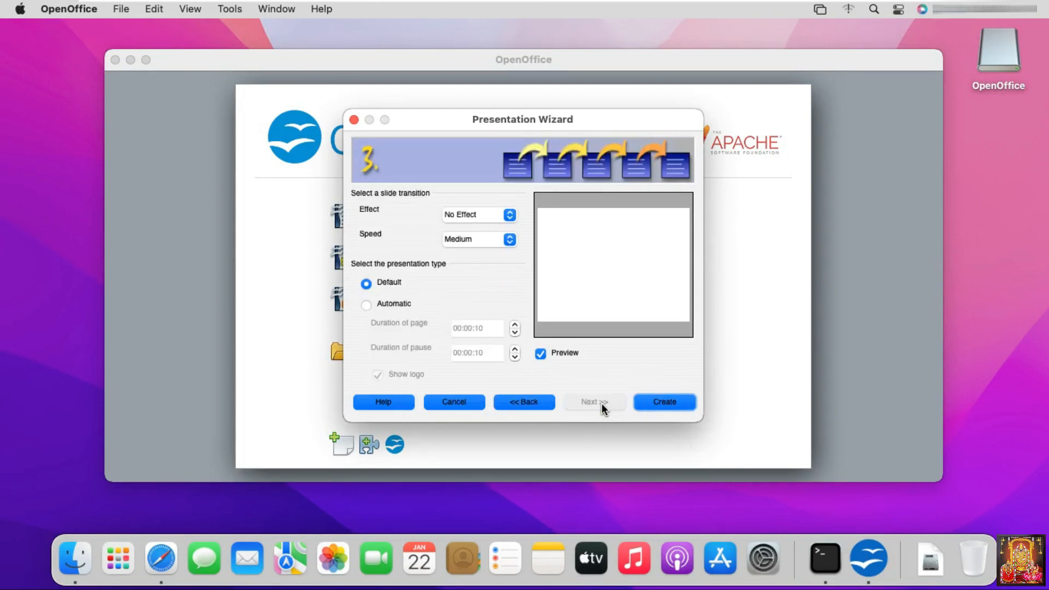
pyautogui.click(664, 402)
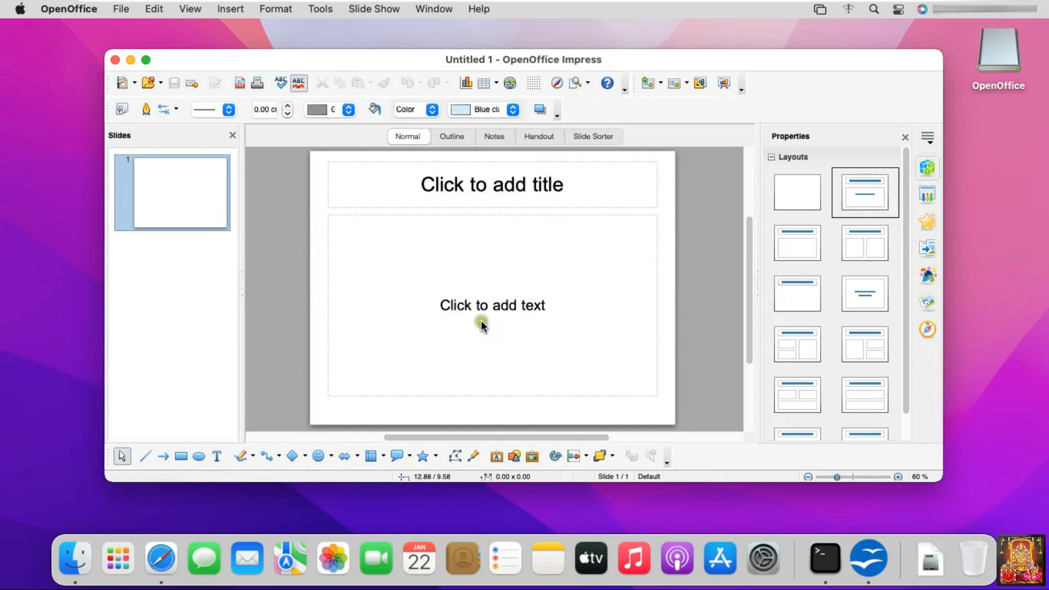
# Step: Select the first slide's text placeholder and begin editing its title placeholder
pyautogui.click(492, 306)
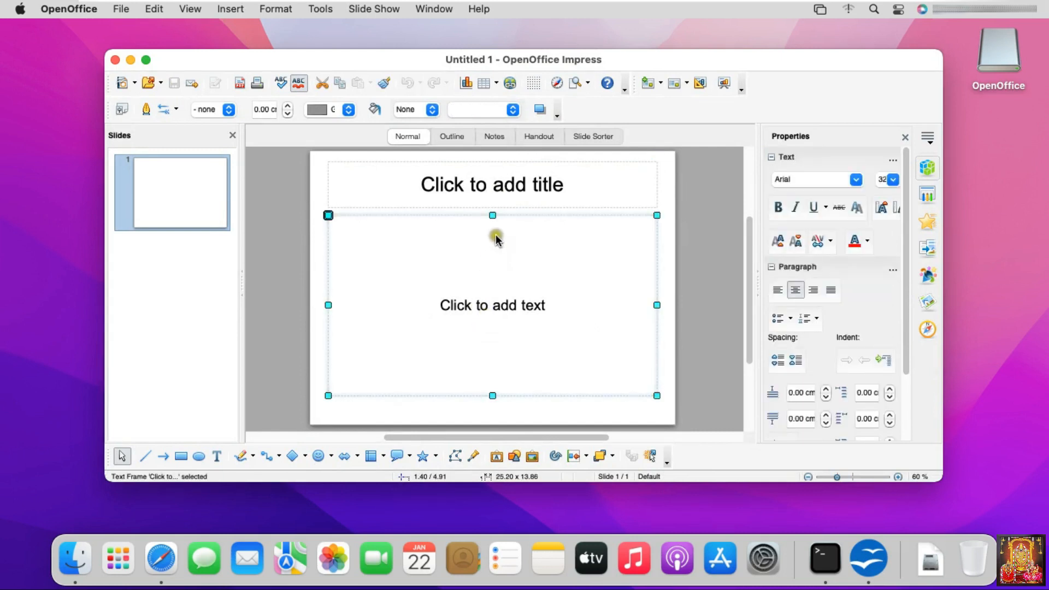
pyautogui.doubleClick(497, 240)
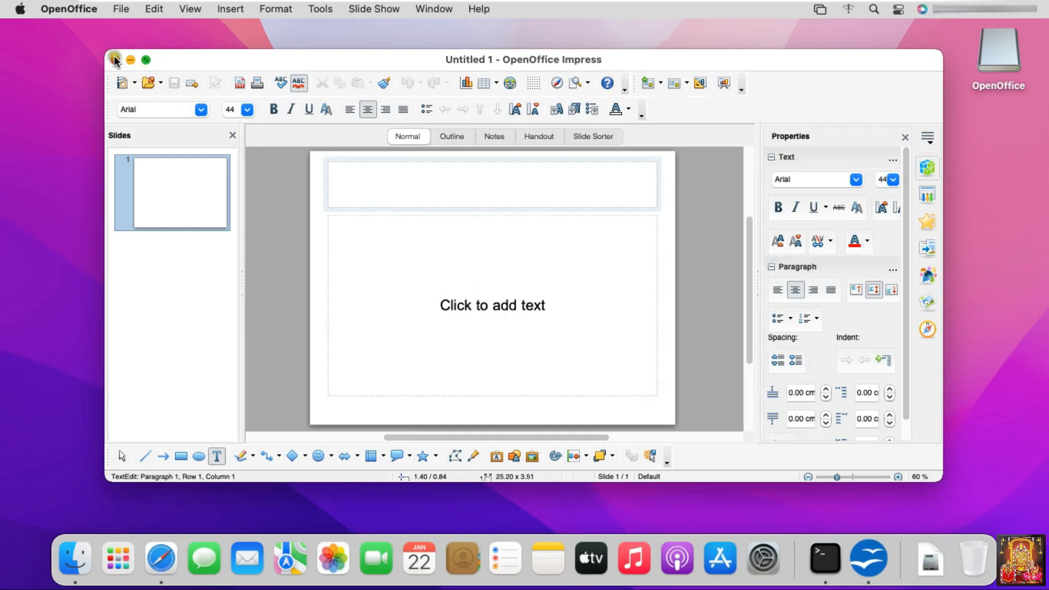
# Step: Close the Impress window and quit OpenOffice from the menu bar, leaving the desktop
pyautogui.click(116, 58)
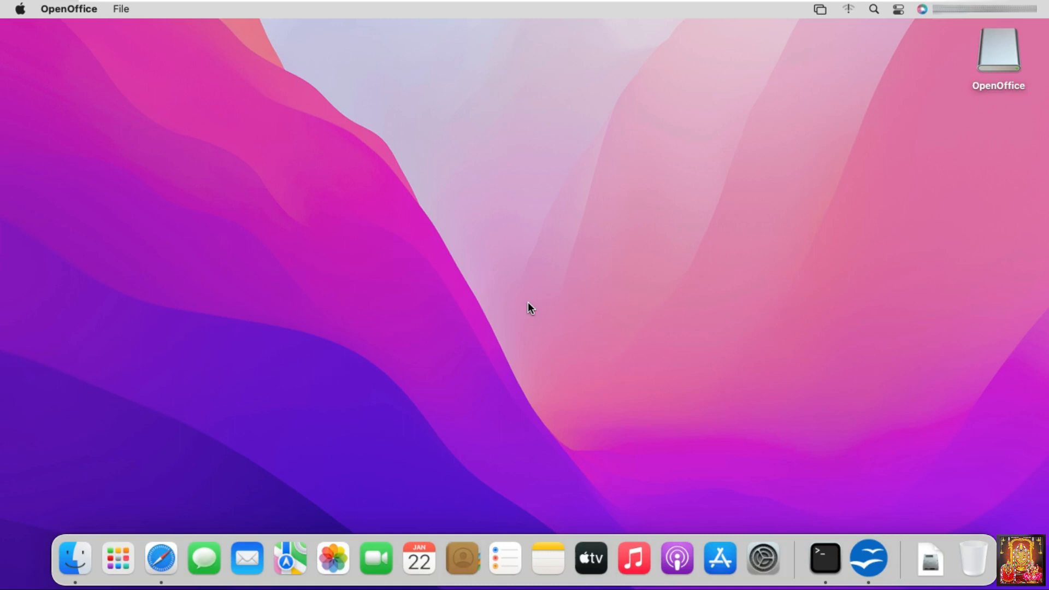
pyautogui.click(63, 9)
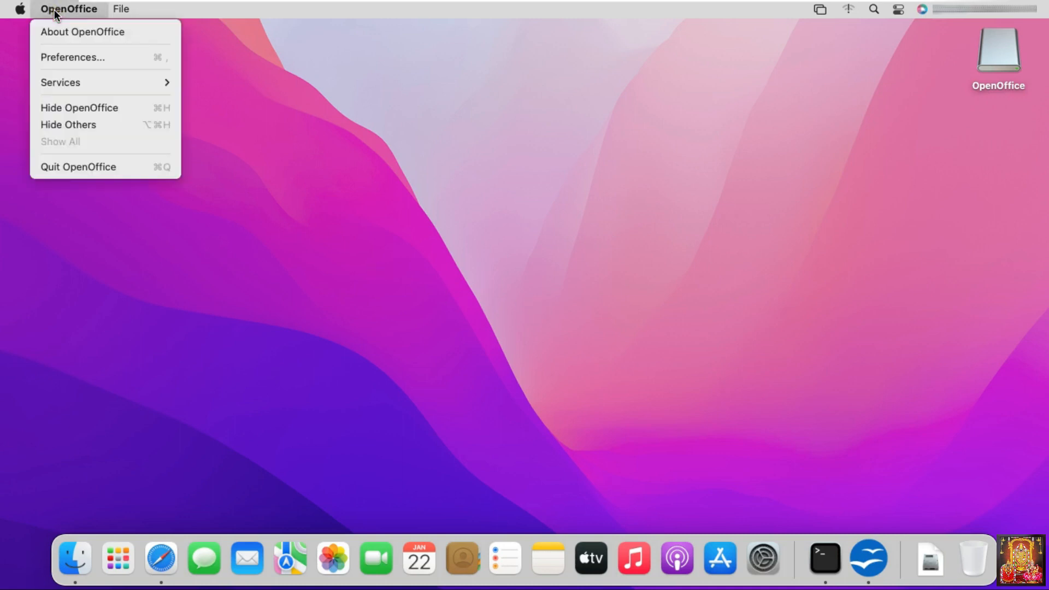
pyautogui.click(524, 233)
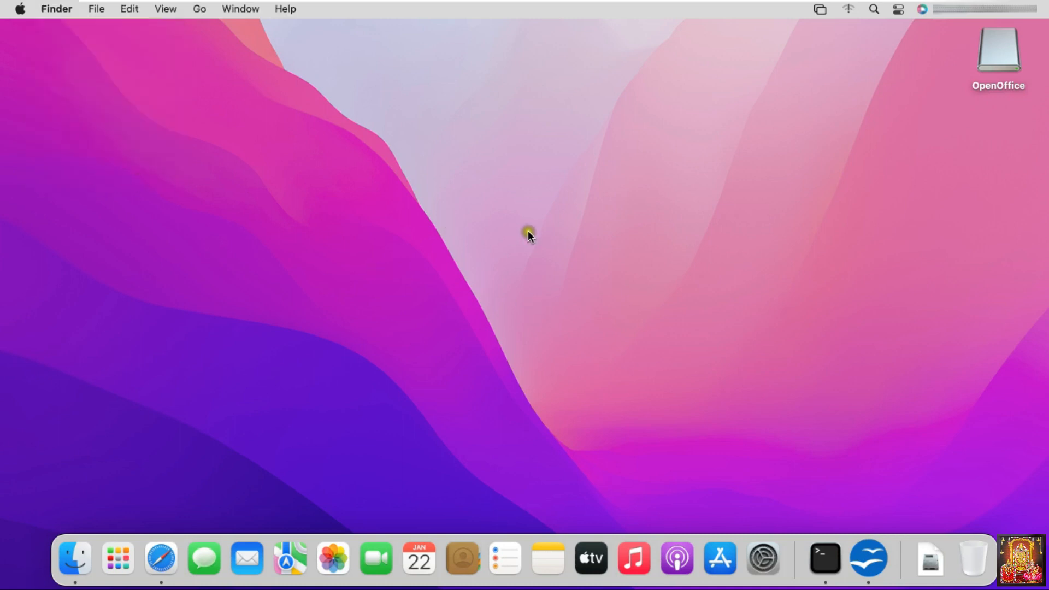